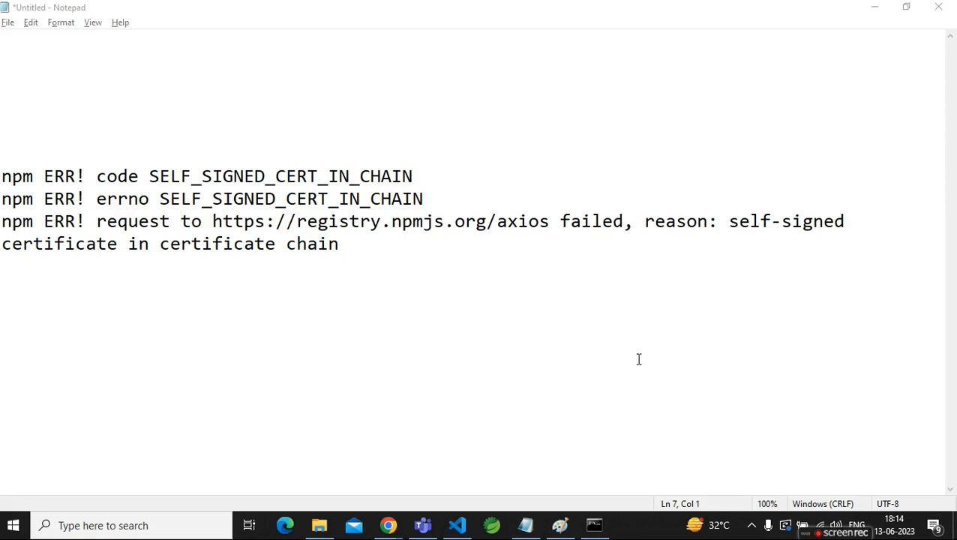
{"action": "mouse_move", "coordinate": [623, 356]}
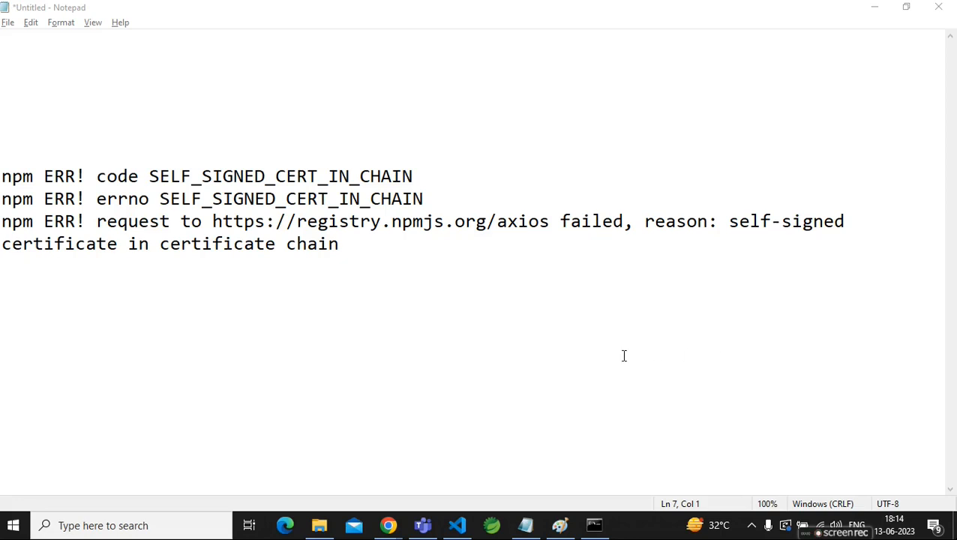
{"action": "mouse_move", "coordinate": [482, 337]}
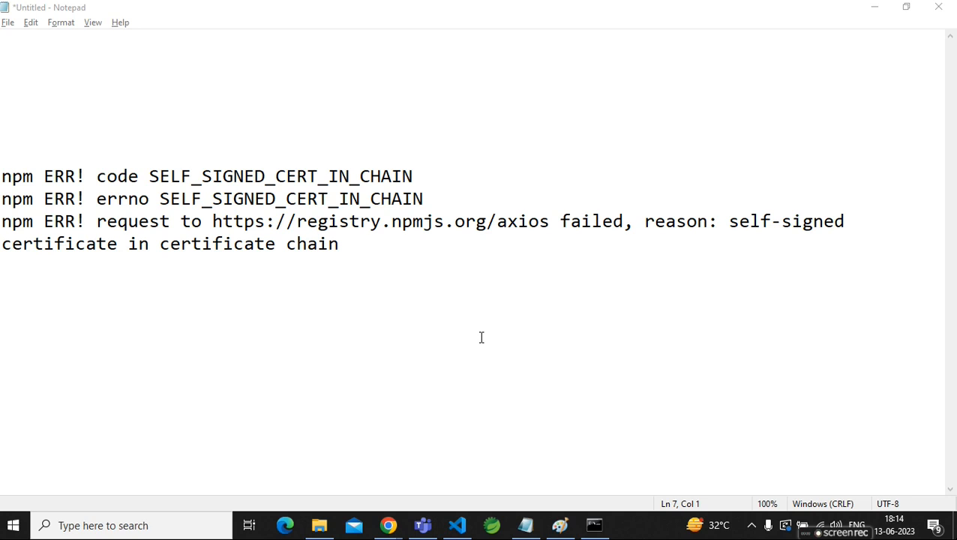
{"action": "mouse_move", "coordinate": [360, 298]}
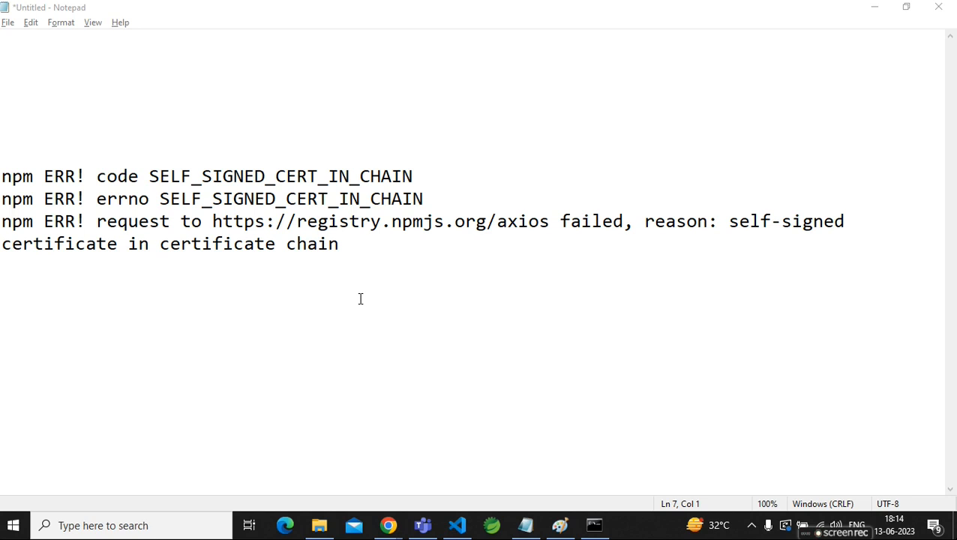
{"action": "mouse_move", "coordinate": [380, 282]}
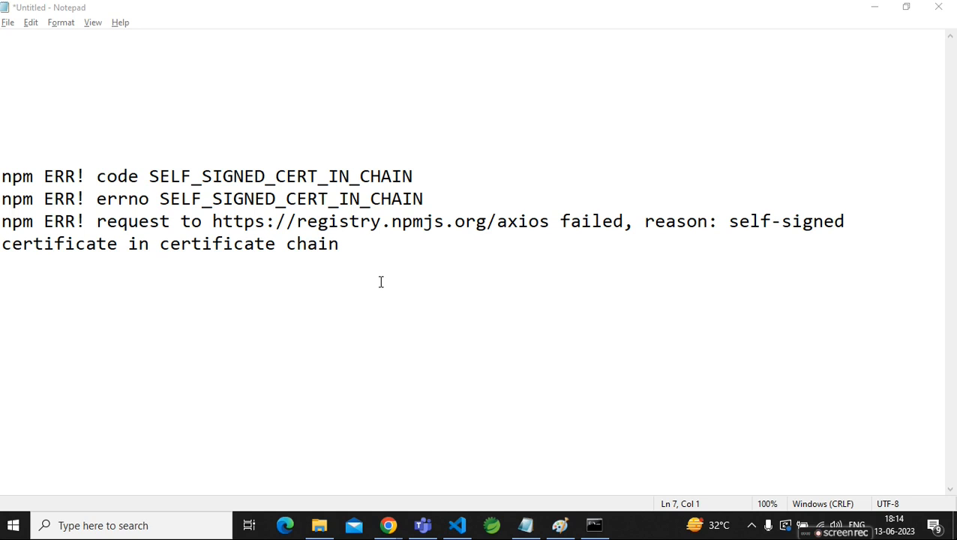
{"action": "mouse_move", "coordinate": [289, 240]}
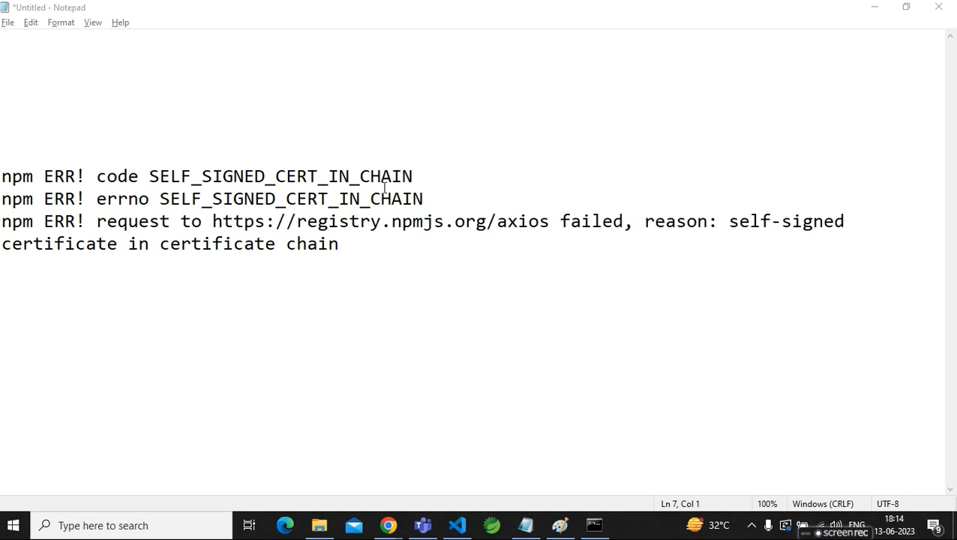
{"action": "mouse_move", "coordinate": [144, 220]}
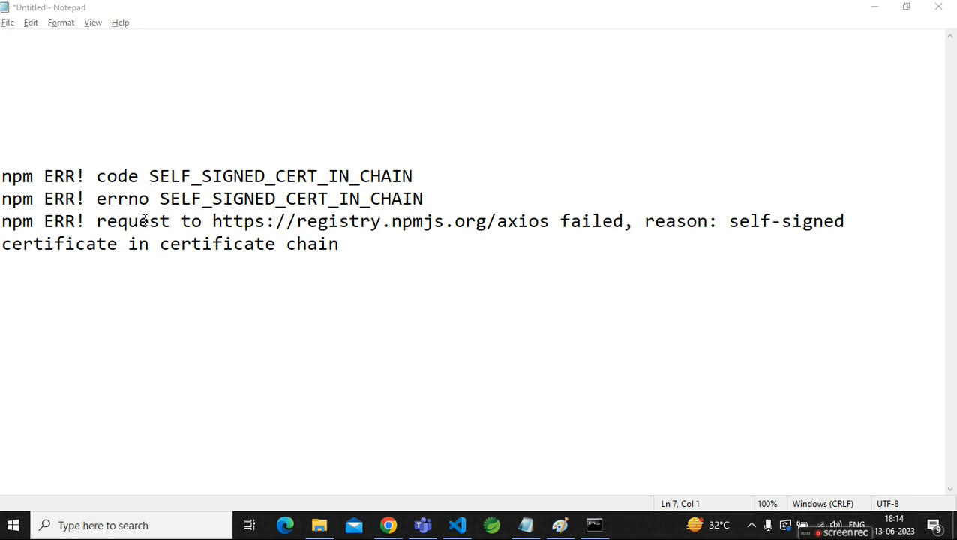
{"action": "mouse_move", "coordinate": [331, 208]}
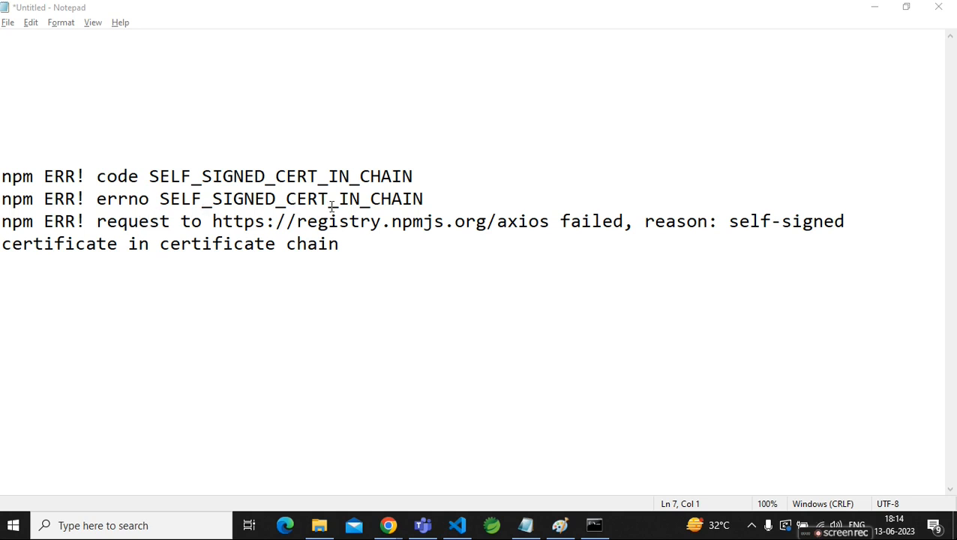
{"action": "mouse_move", "coordinate": [365, 260]}
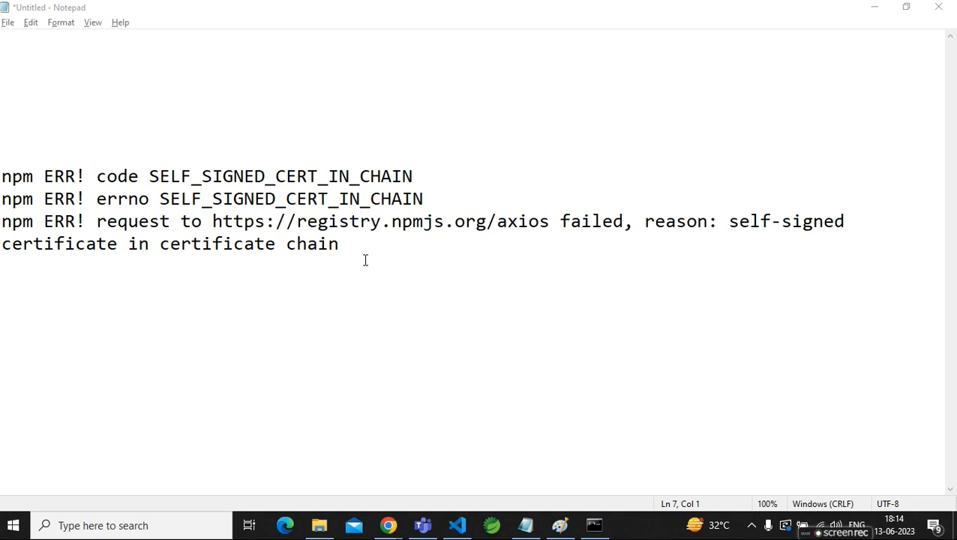
{"action": "mouse_move", "coordinate": [631, 238]}
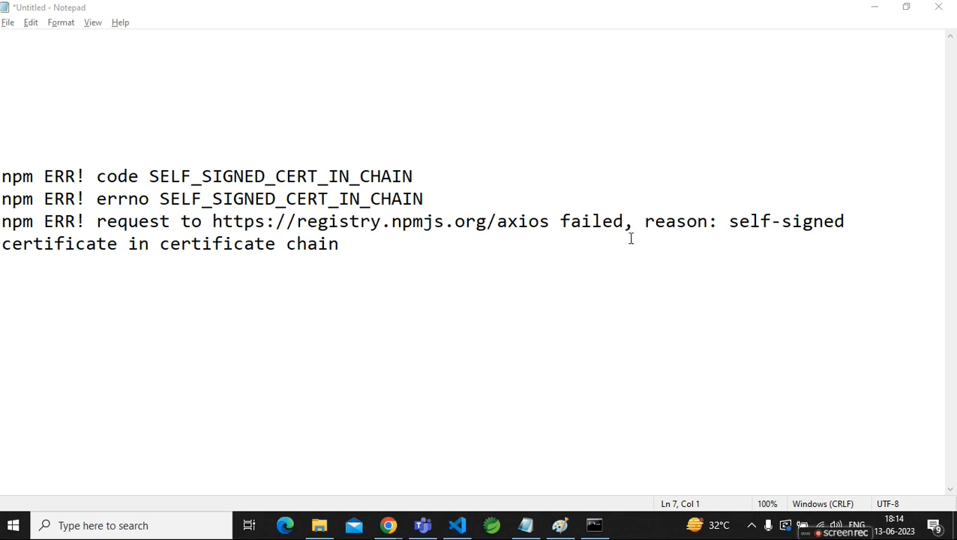
{"action": "mouse_move", "coordinate": [806, 248]}
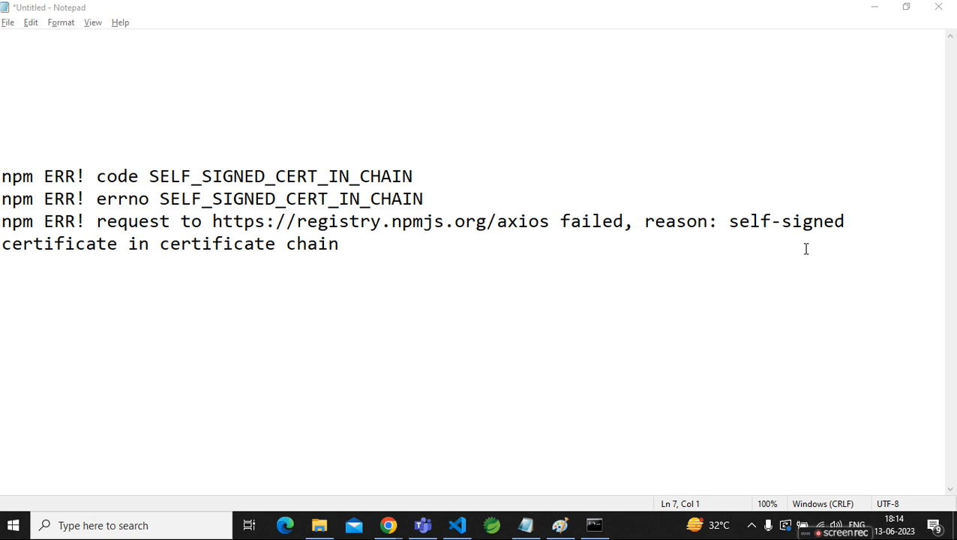
{"action": "mouse_move", "coordinate": [382, 296]}
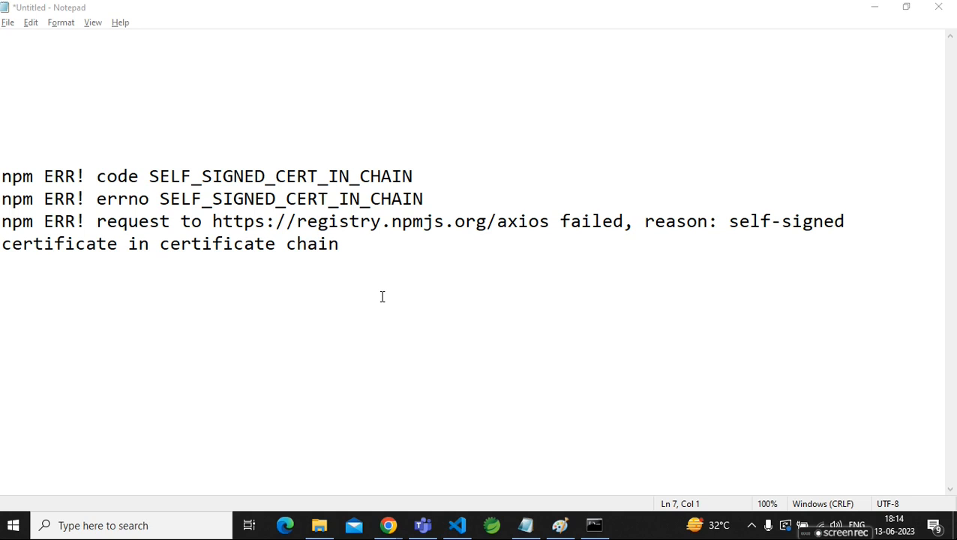
{"action": "mouse_move", "coordinate": [728, 219]}
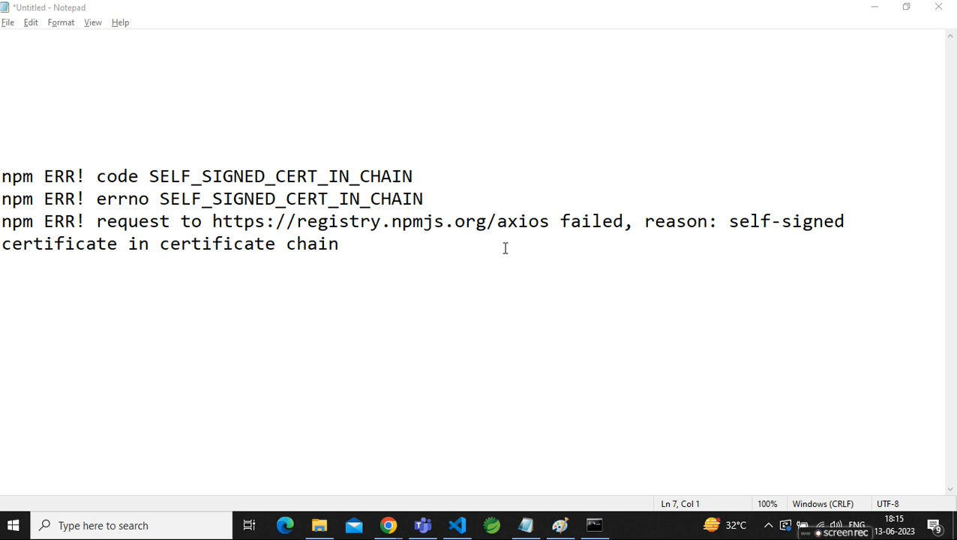
{"action": "mouse_move", "coordinate": [370, 252]}
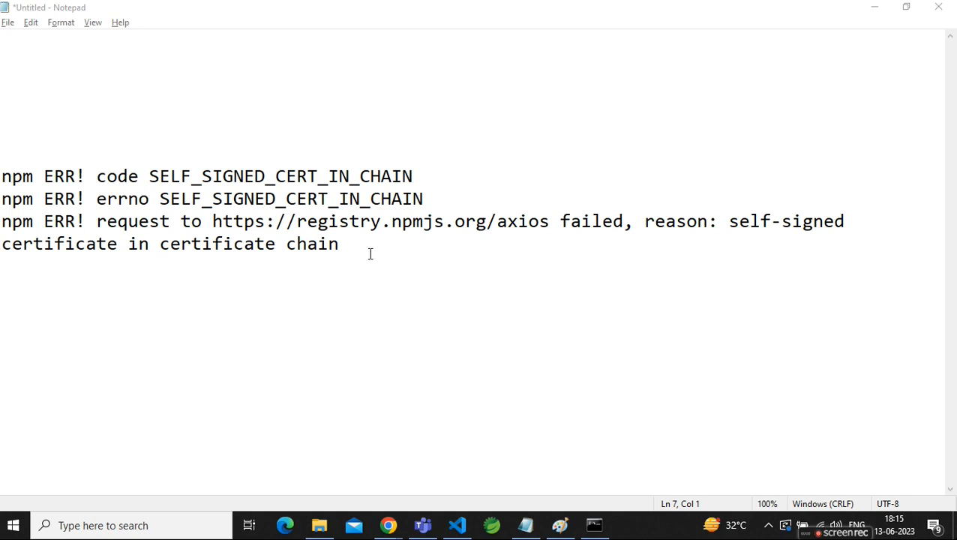
{"action": "mouse_move", "coordinate": [383, 257]}
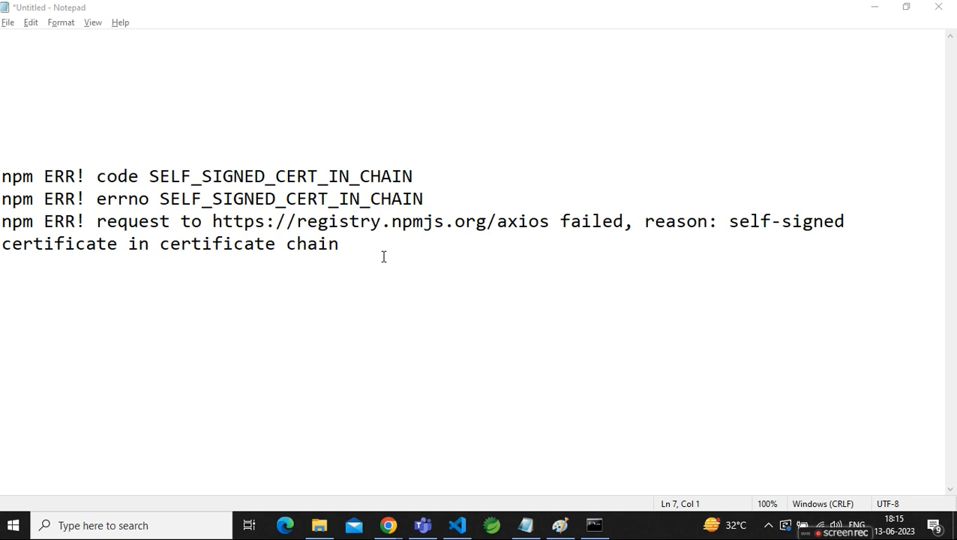
{"action": "mouse_move", "coordinate": [517, 223]}
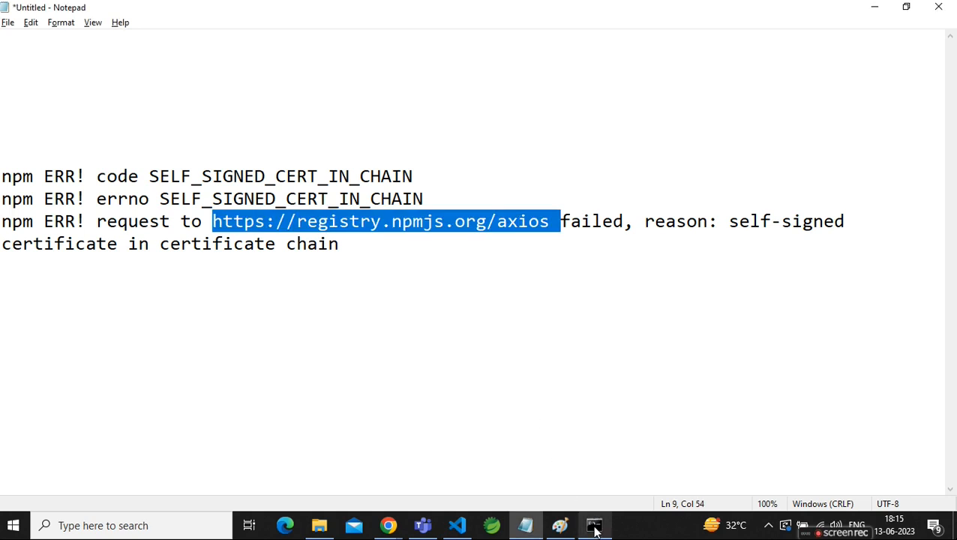
Bring back the console showing failed npm install axios runs and strict-ssl/ca config changes
{"action": "left_click", "coordinate": [594, 525]}
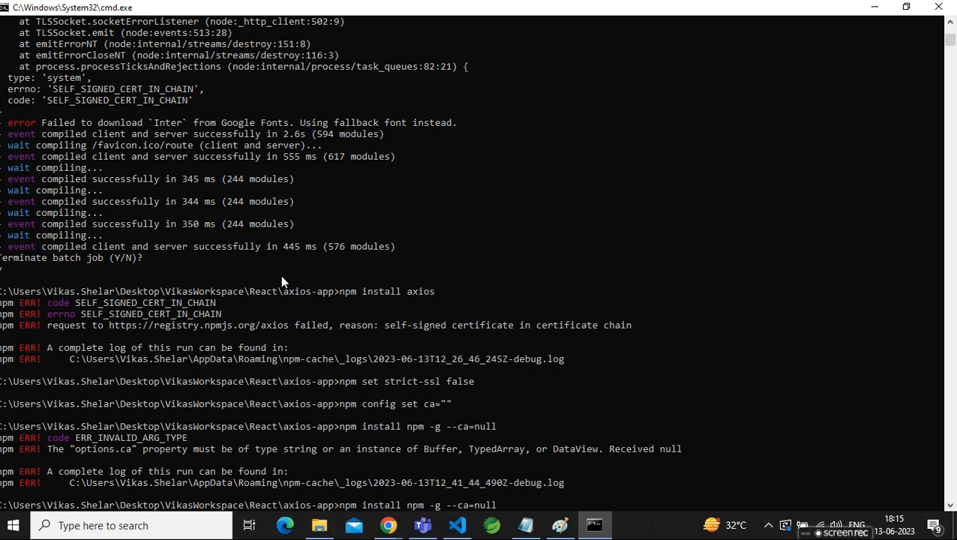
{"action": "mouse_move", "coordinate": [212, 315]}
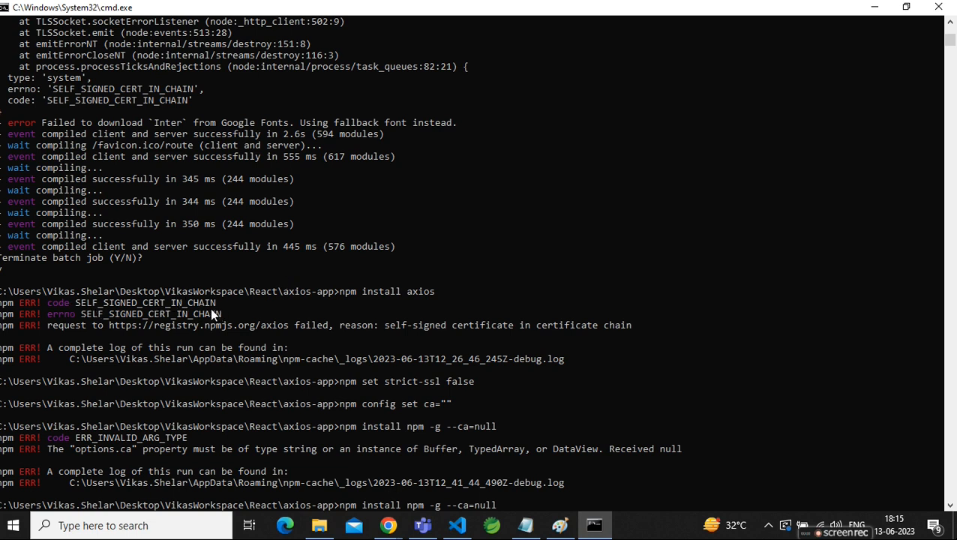
{"action": "mouse_move", "coordinate": [60, 311]}
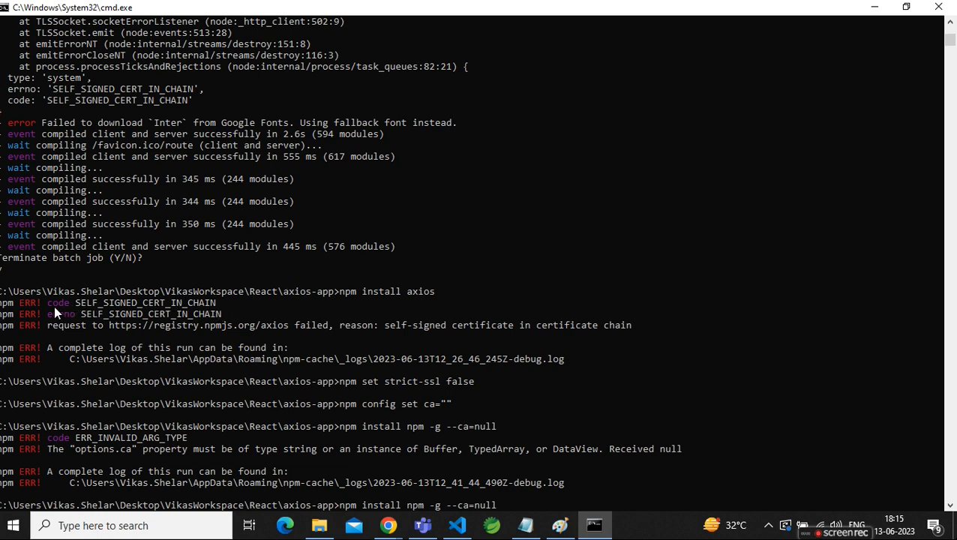
{"action": "mouse_move", "coordinate": [189, 320]}
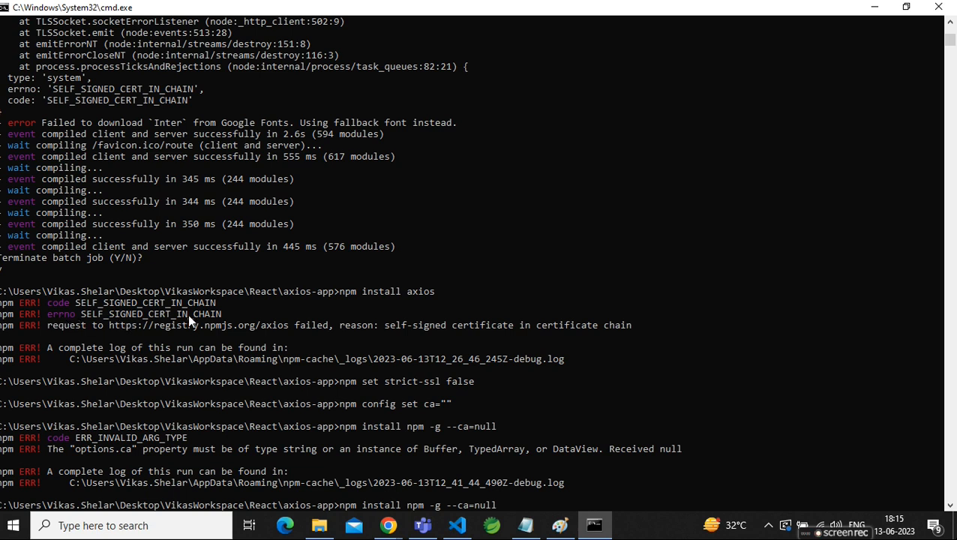
{"action": "mouse_move", "coordinate": [382, 345]}
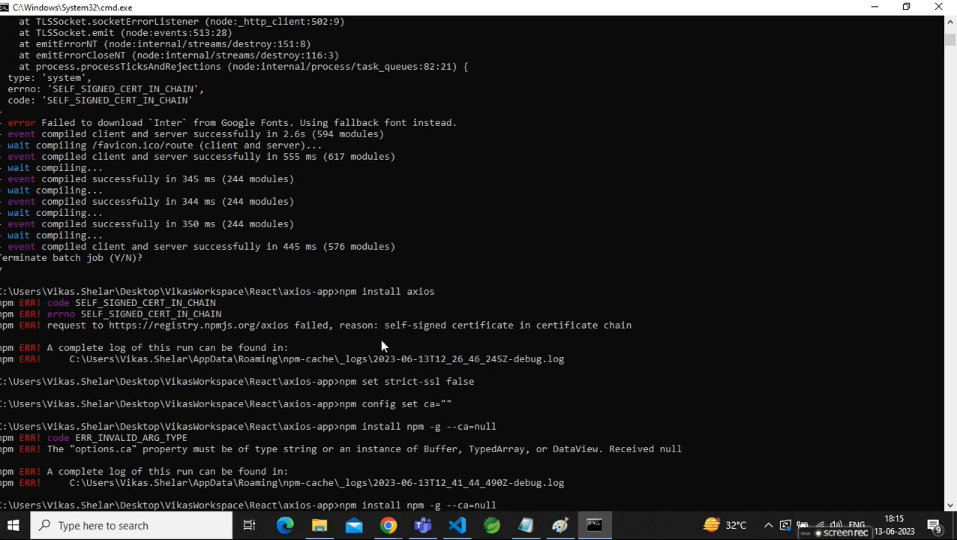
{"action": "mouse_move", "coordinate": [509, 336]}
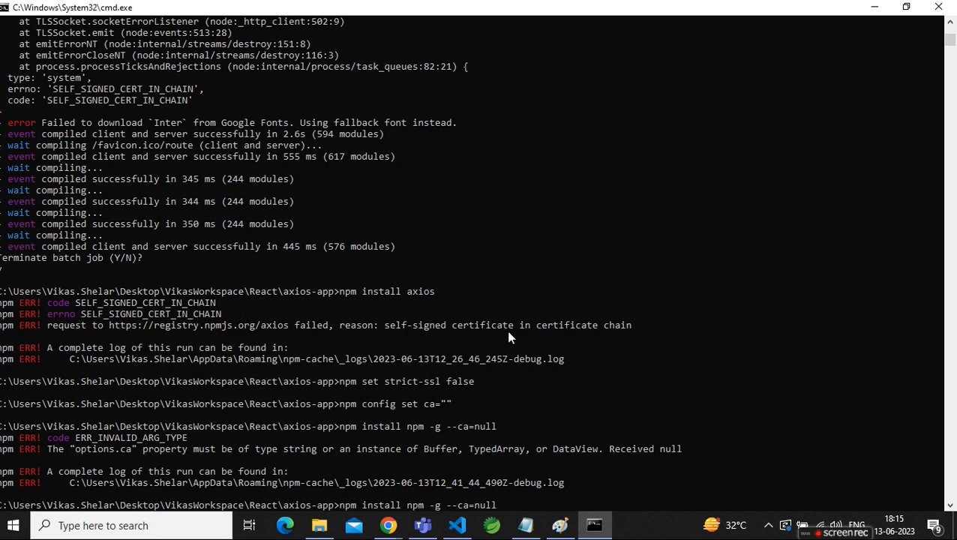
{"action": "mouse_move", "coordinate": [155, 317]}
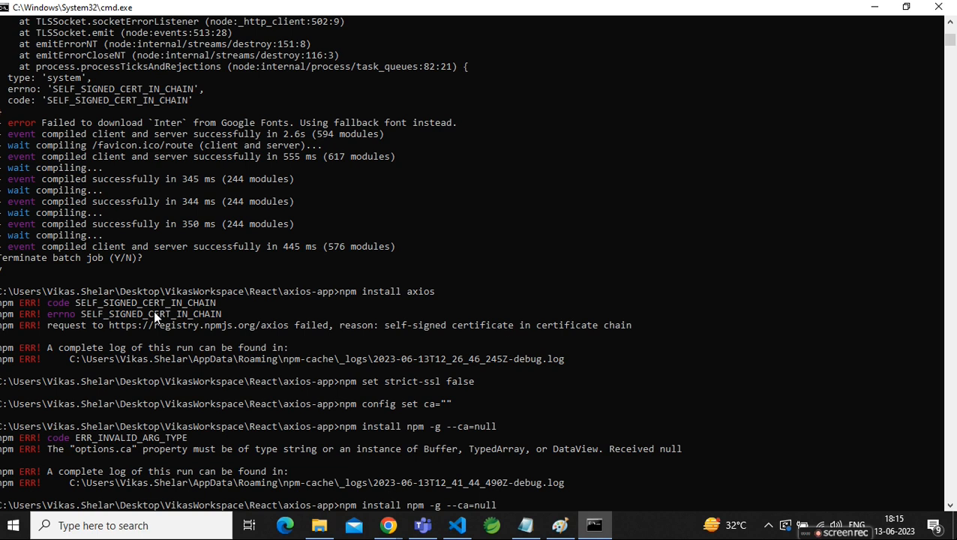
{"action": "mouse_move", "coordinate": [74, 377]}
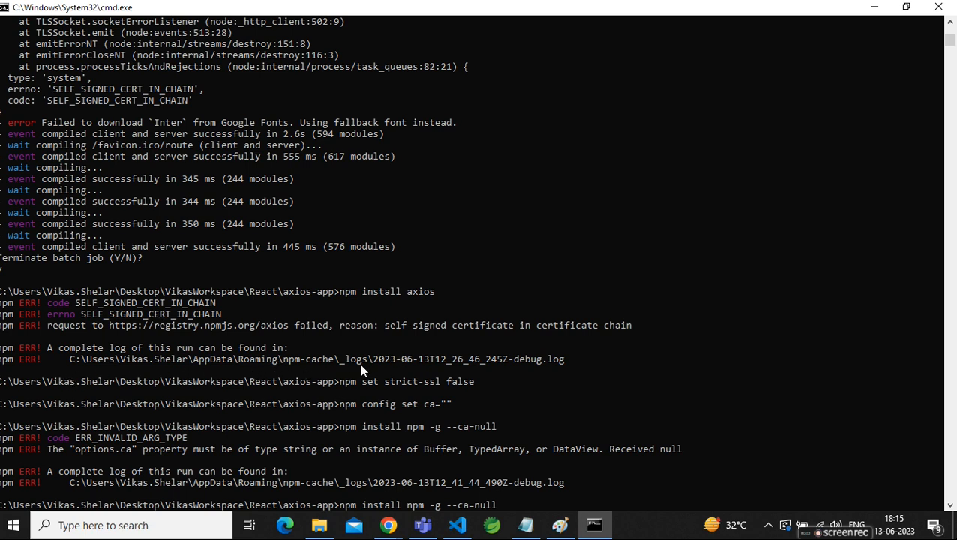
{"action": "mouse_move", "coordinate": [73, 362]}
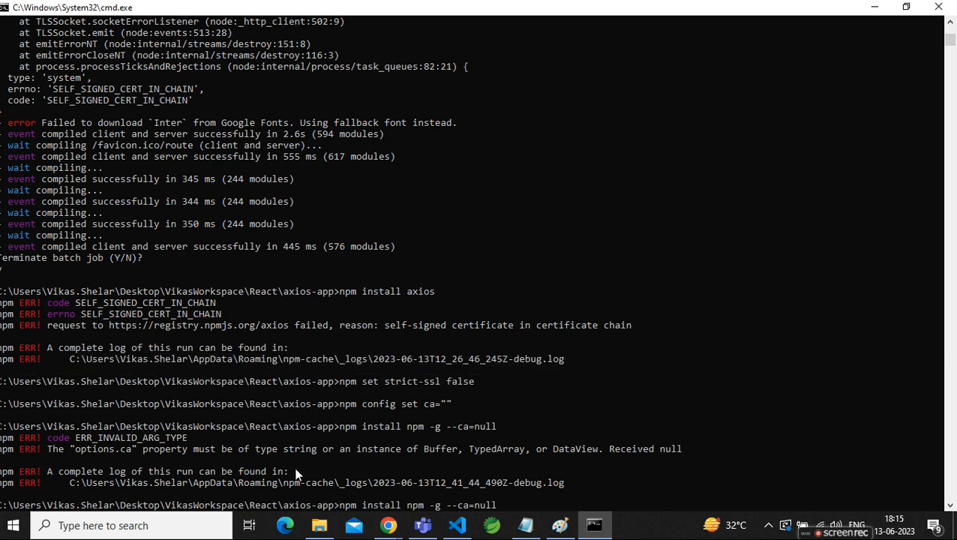
Confirm npm-cache\_logs is empty, glance at the cmd window, then return to the note
{"action": "left_click", "coordinate": [319, 524]}
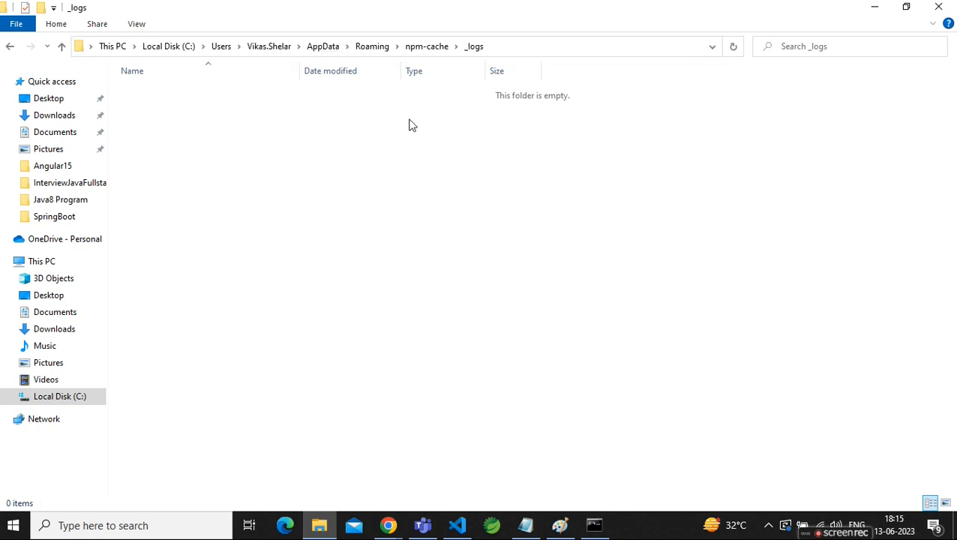
{"action": "mouse_move", "coordinate": [357, 141]}
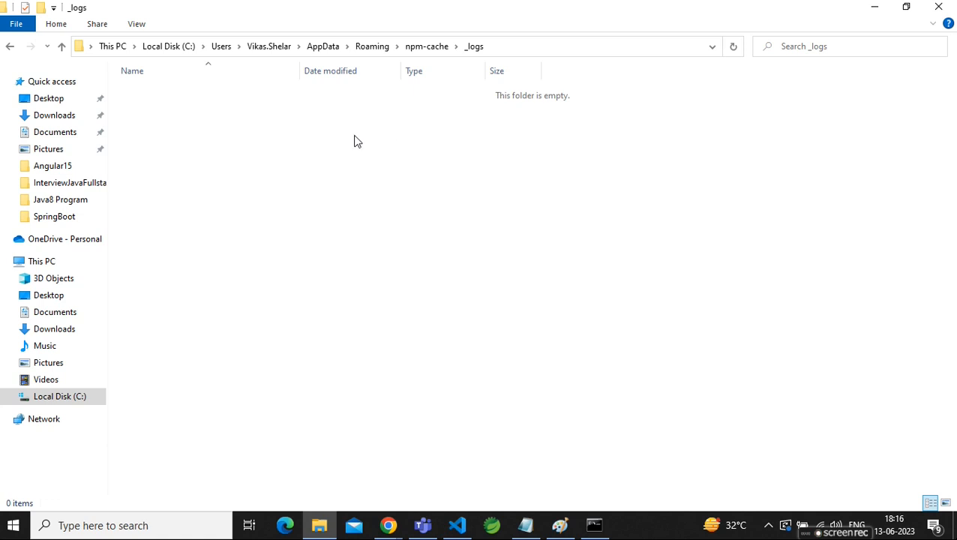
{"action": "mouse_move", "coordinate": [350, 191]}
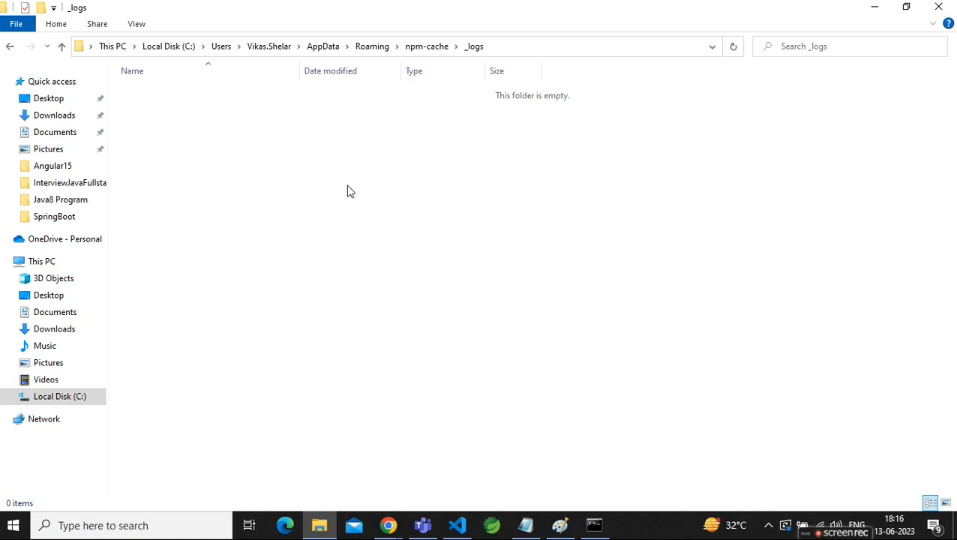
{"action": "mouse_move", "coordinate": [313, 154]}
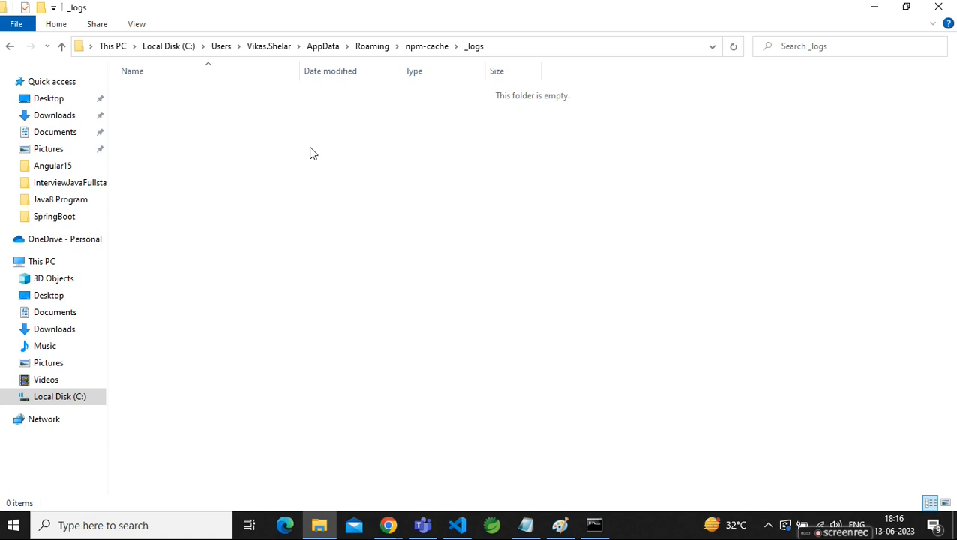
{"action": "left_click", "coordinate": [594, 525]}
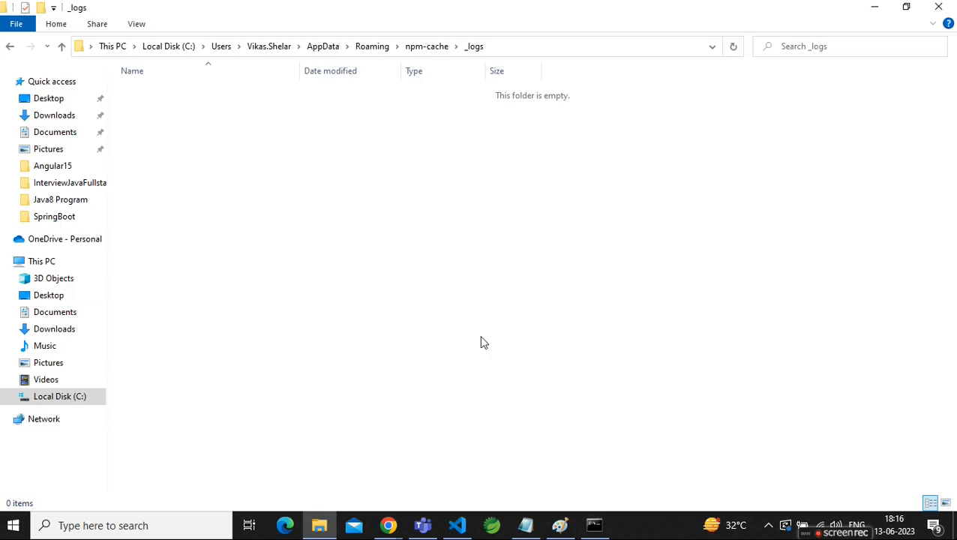
{"action": "left_click", "coordinate": [594, 525]}
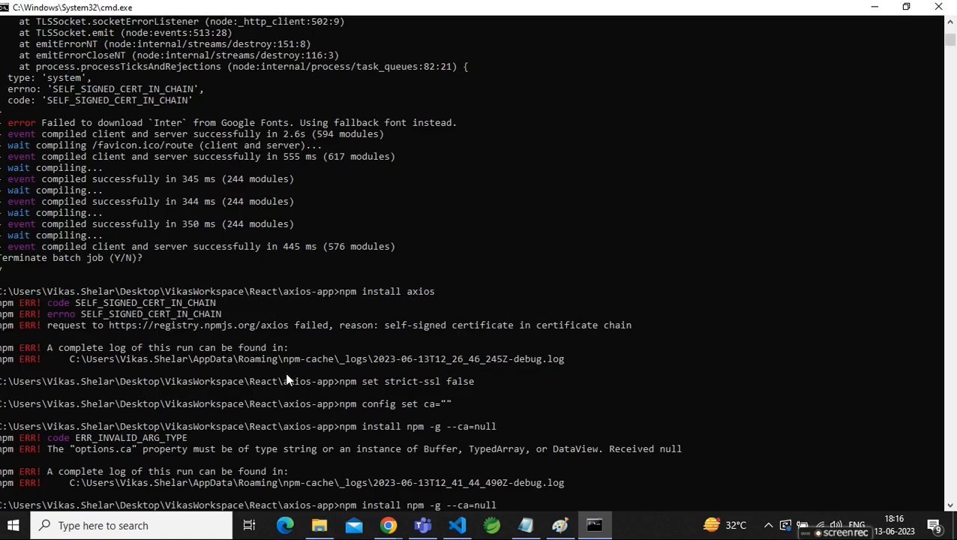
{"action": "mouse_move", "coordinate": [325, 388]}
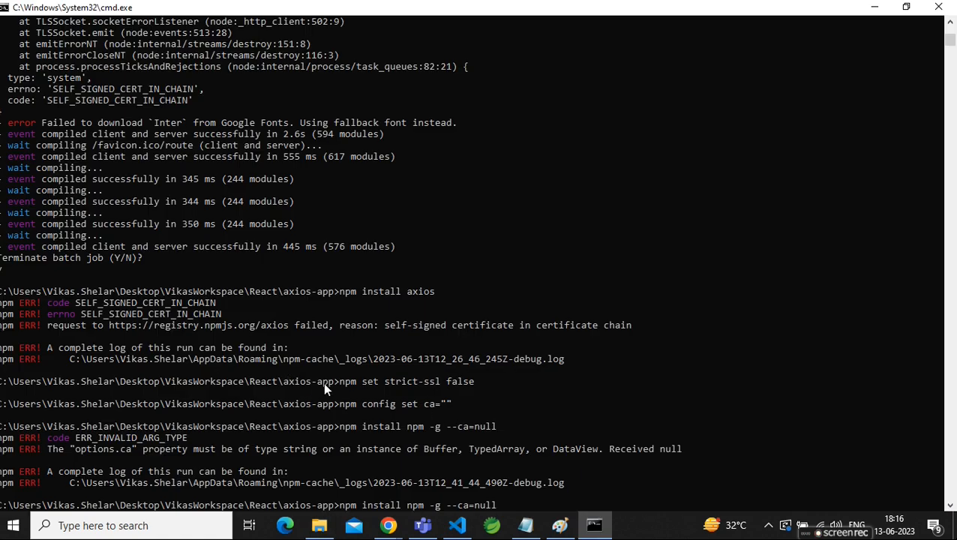
{"action": "left_click", "coordinate": [319, 524]}
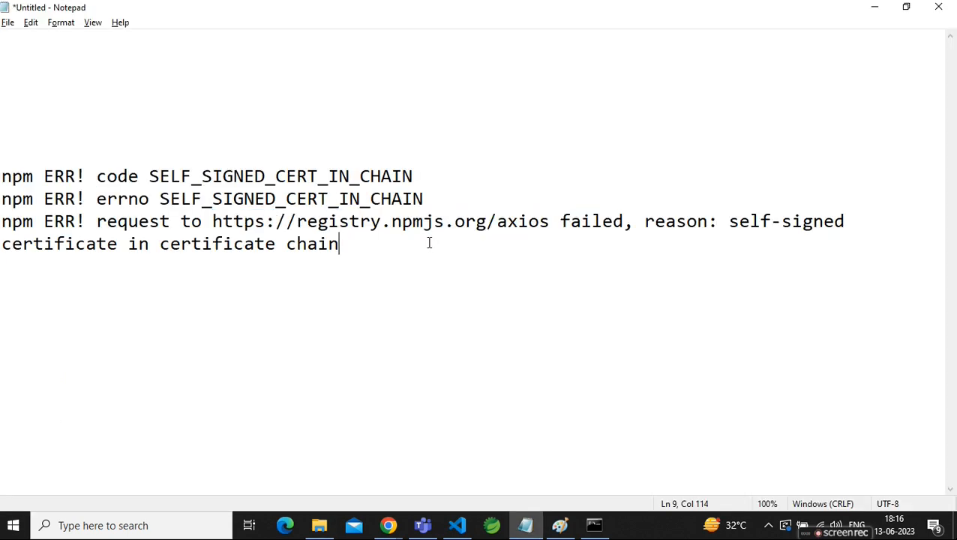
Write 'Solutions:-' and step 1: remove logs from C:\Users\Vikas.Shelar\AppData\Roaming\npm-cache\_logs\
{"action": "type", "text": "Solu"}
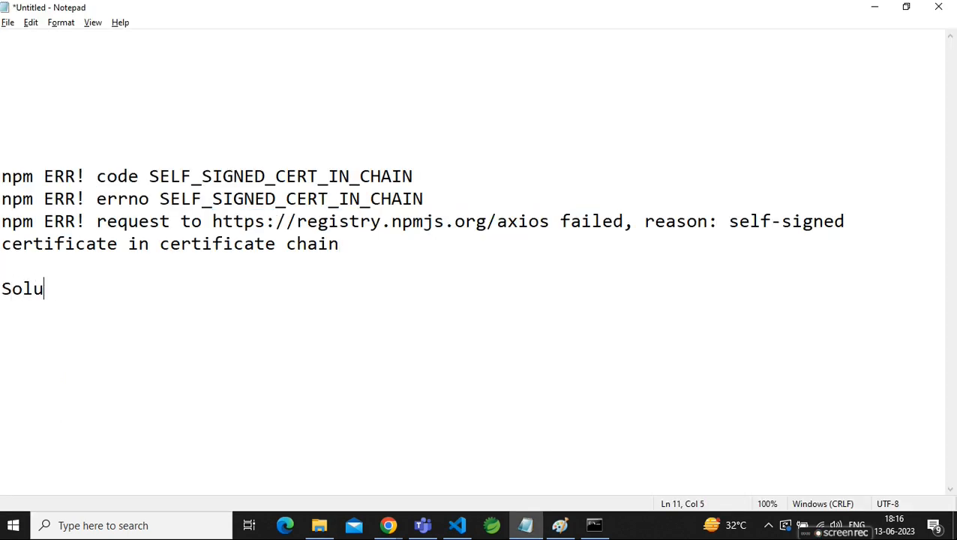
{"action": "type", "text": "tions:-"}
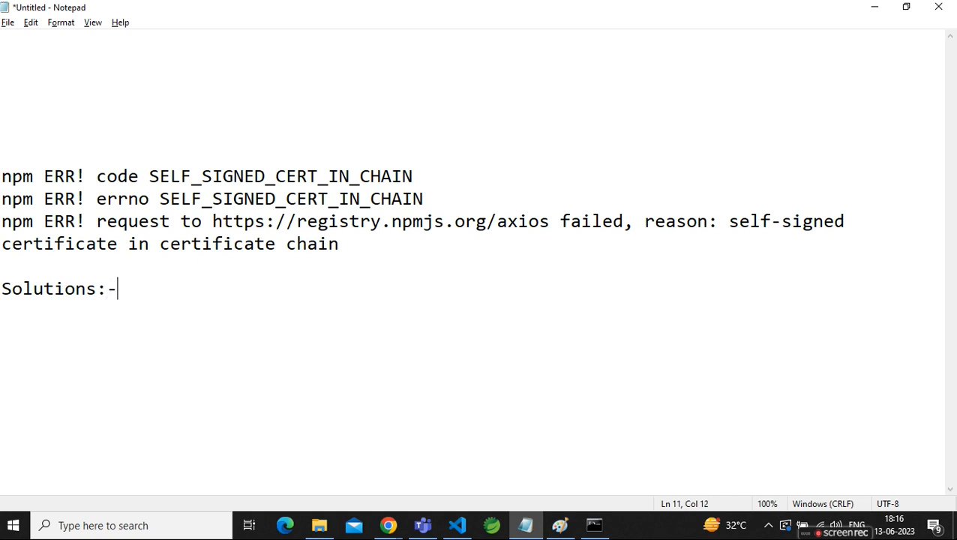
{"action": "type", "text": "Remove"}
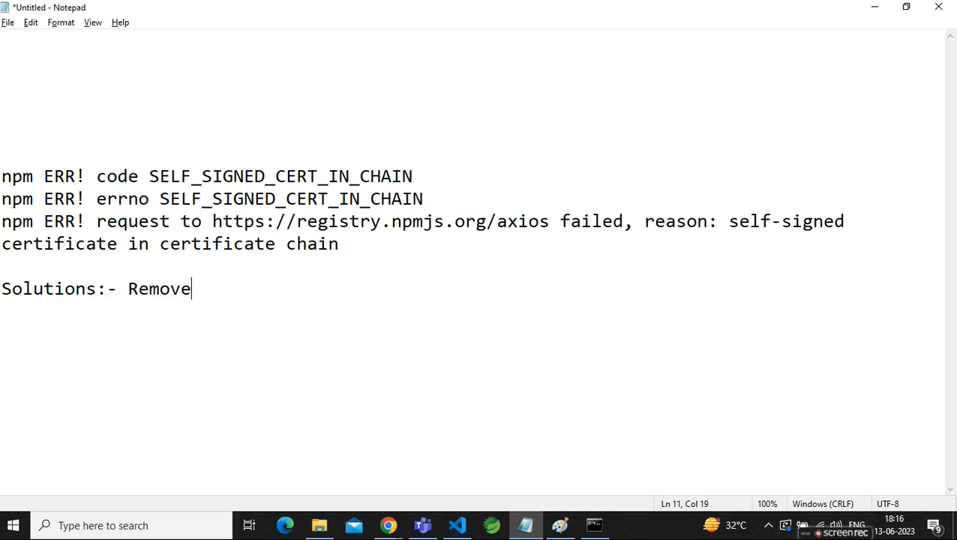
{"action": "type", "text": "log fro"}
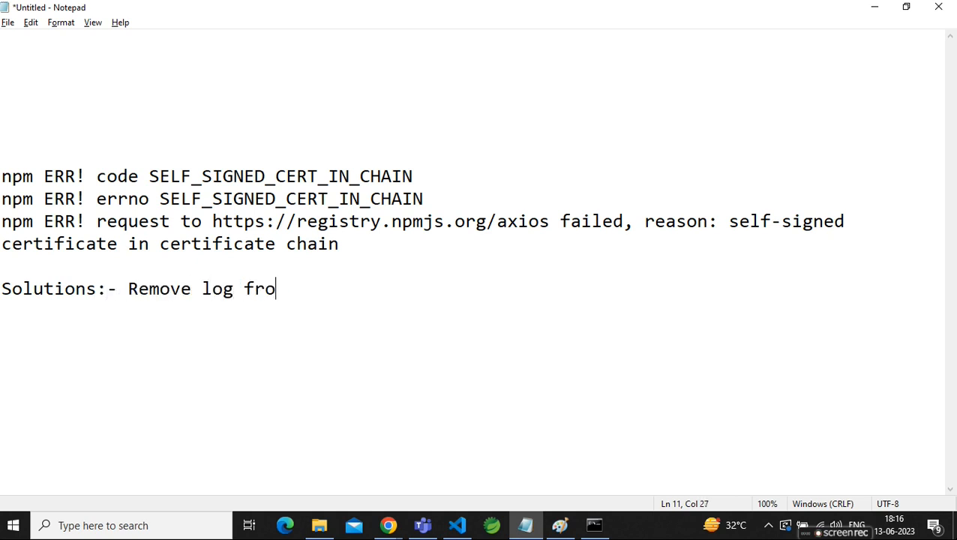
{"action": "type", "text": "m y"}
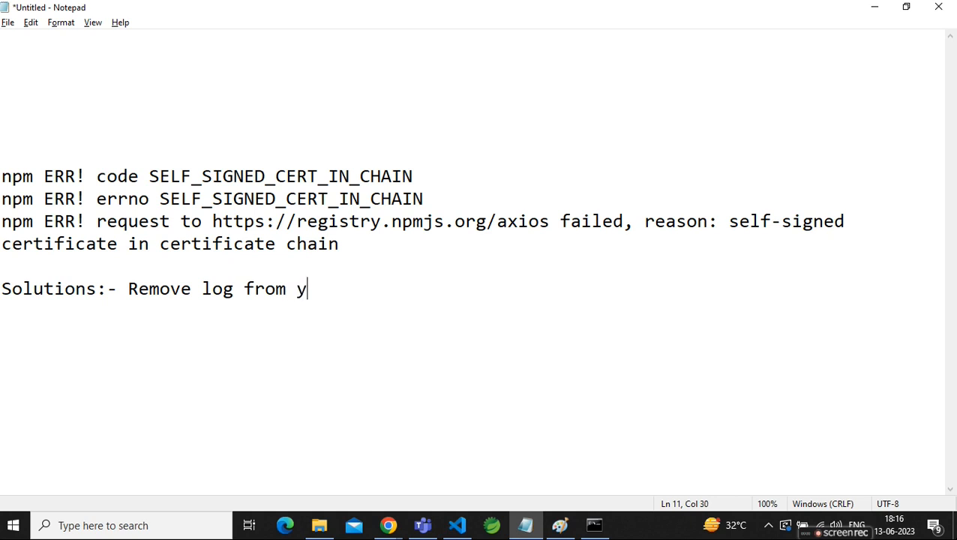
{"action": "type", "text": "our du"}
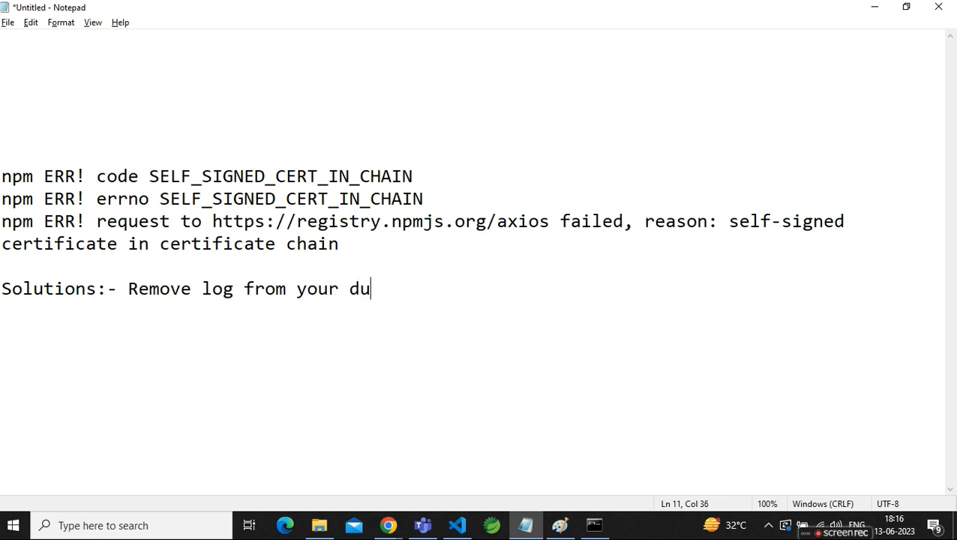
{"action": "type", "text": "rectory"}
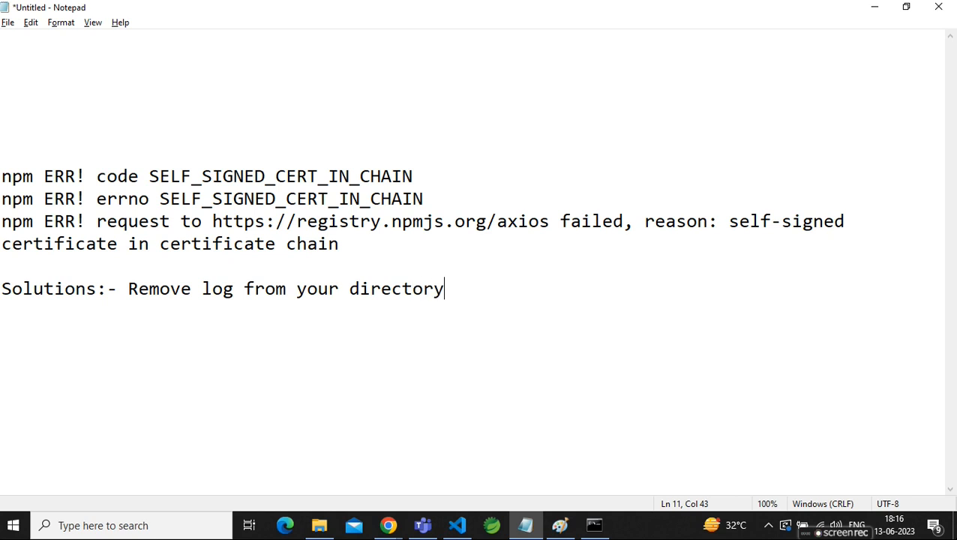
{"action": "type", "text": "C:\\Users\\Vikas.Shelar\\AppData\\Roaming\\npm-cache\\_logs\\"}
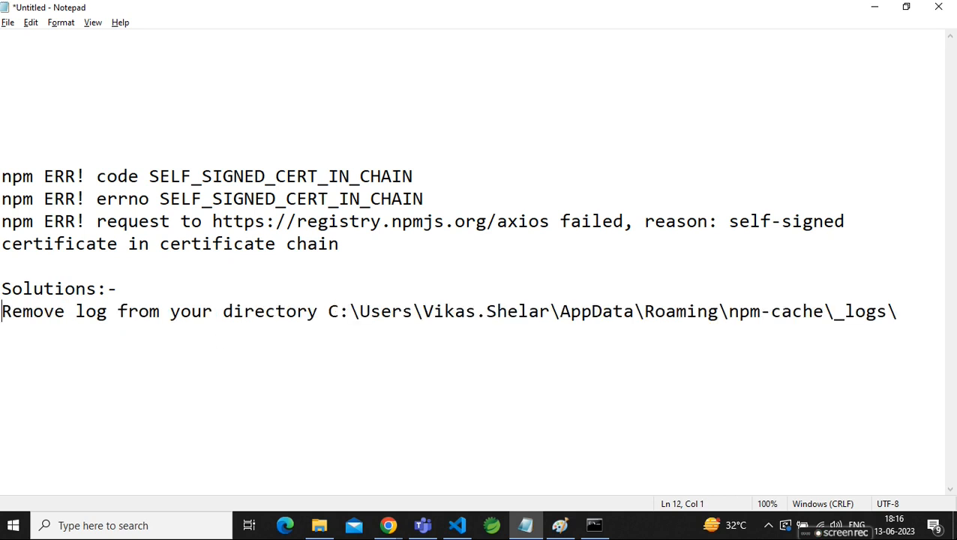
{"action": "type", "text": "1)"}
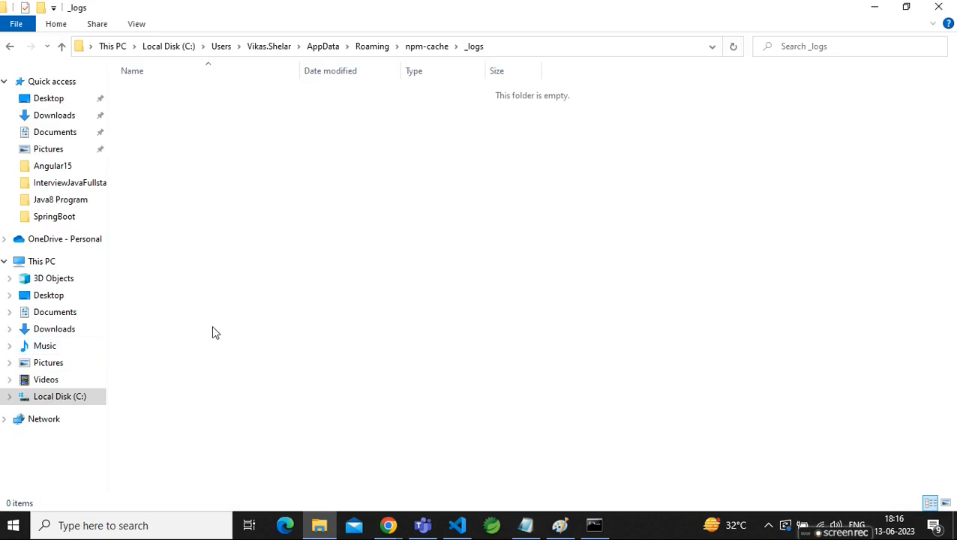
{"action": "left_click", "coordinate": [594, 525]}
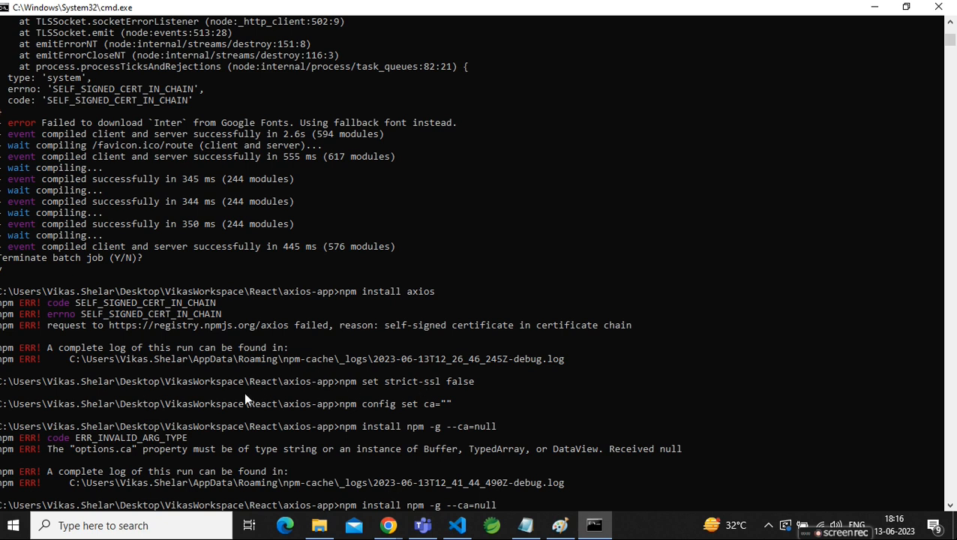
{"action": "mouse_move", "coordinate": [342, 388]}
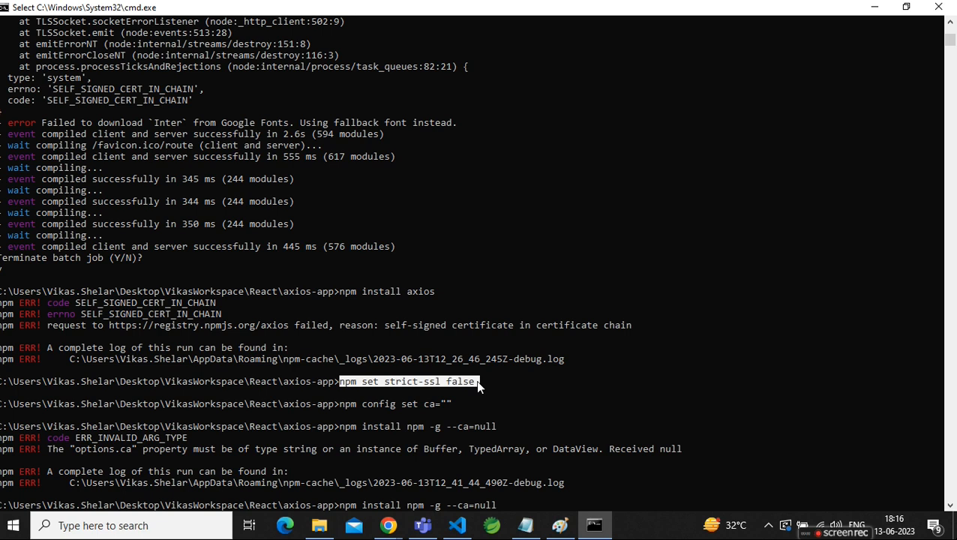
{"action": "left_click", "coordinate": [318, 525]}
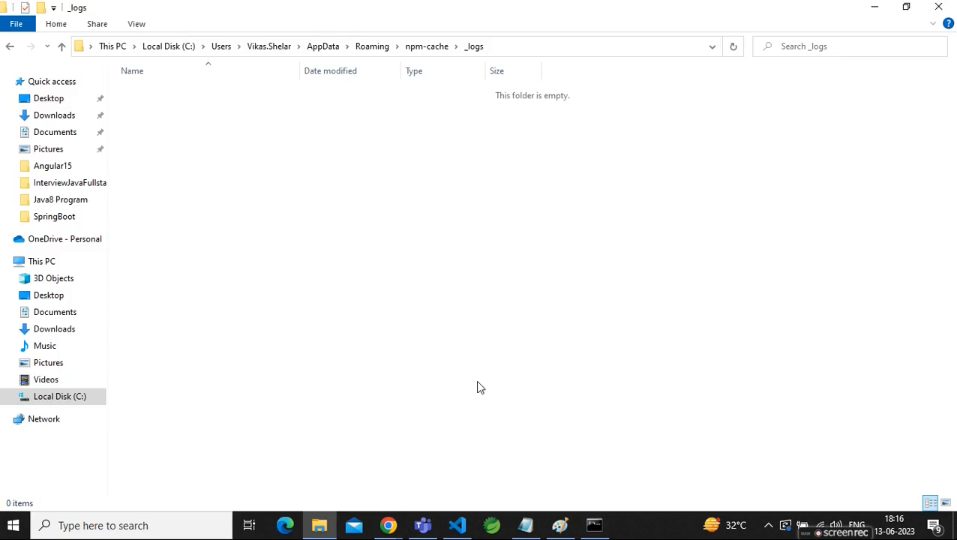
Return to Notepad and record step 2: npm set strict-ssl false
{"action": "left_click", "coordinate": [525, 524]}
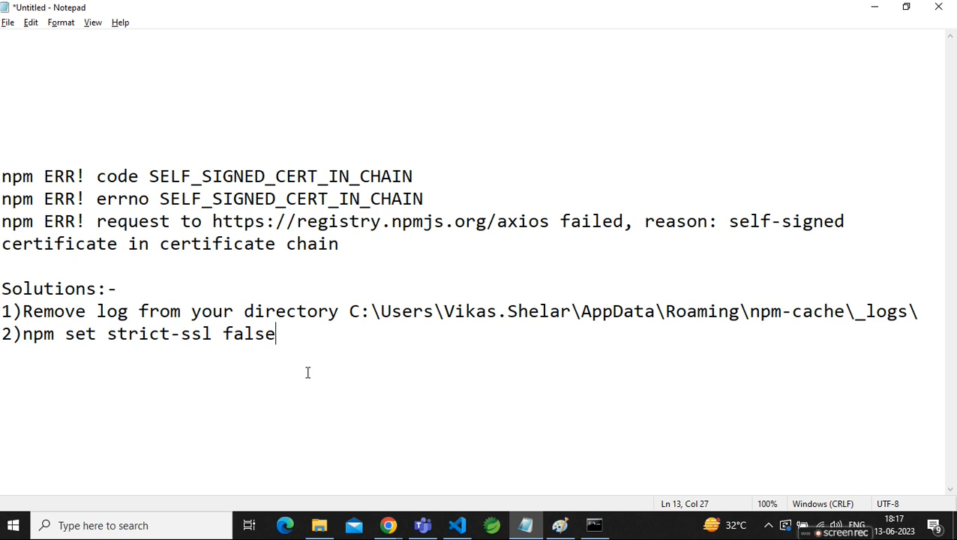
{"action": "mouse_move", "coordinate": [205, 382]}
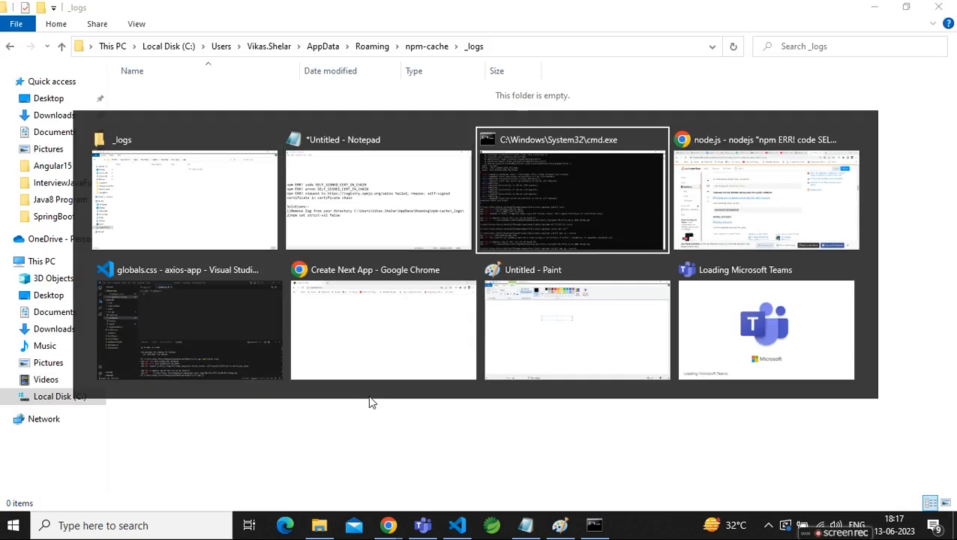
Select the earlier npm config set ca="" command in cmd, then go back to Notepad
{"action": "left_click", "coordinate": [571, 191]}
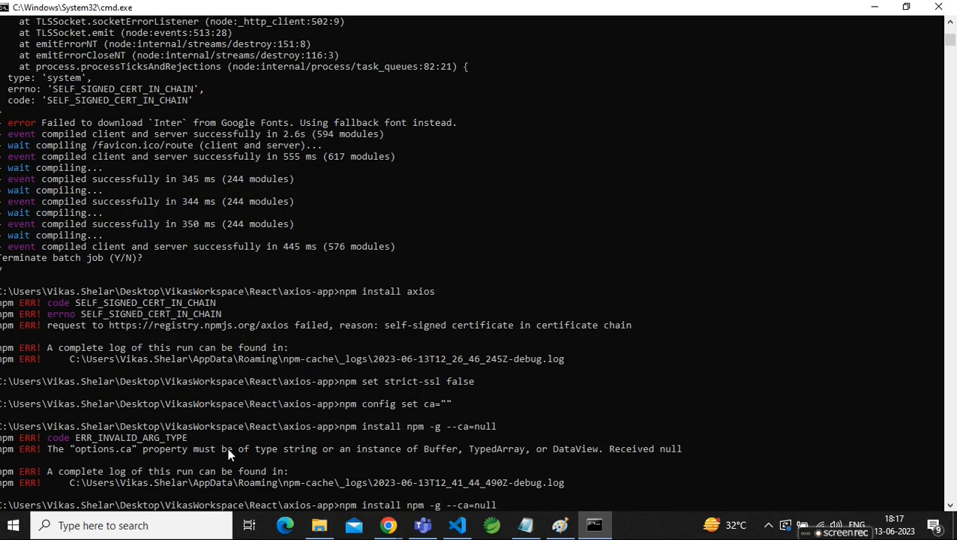
{"action": "double_click", "coordinate": [360, 403]}
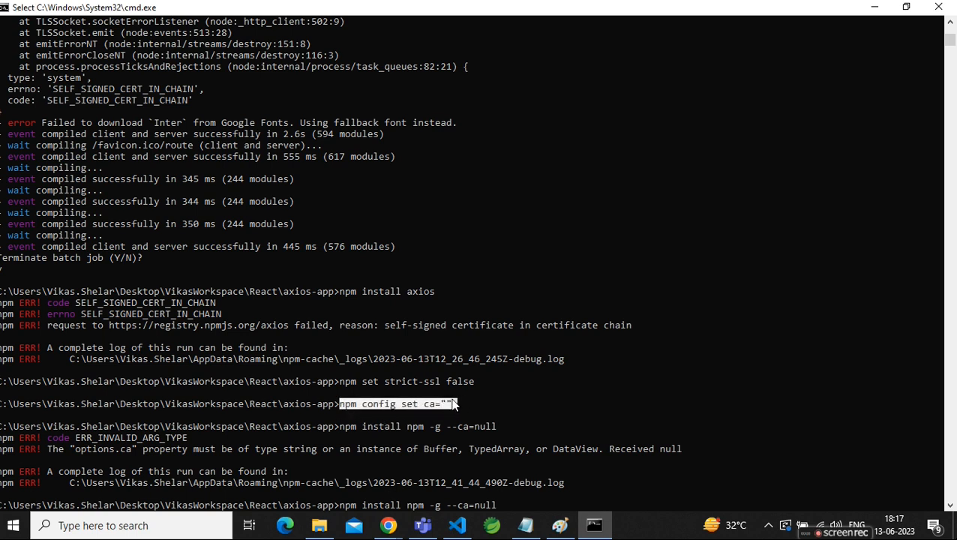
{"action": "left_click", "coordinate": [452, 404]}
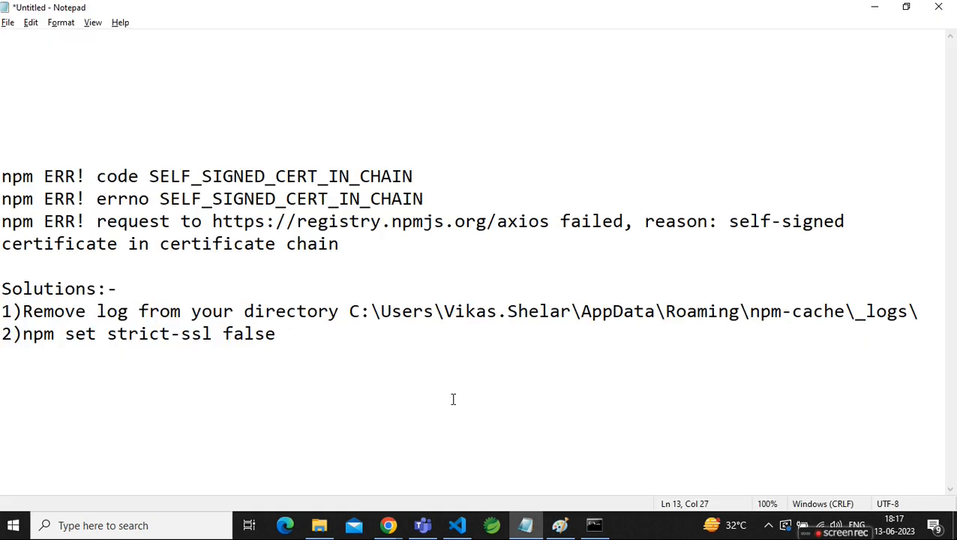
Type step 3 as '3)npm config set ca=""' and switch back to the console
{"action": "type", "text": "3)"}
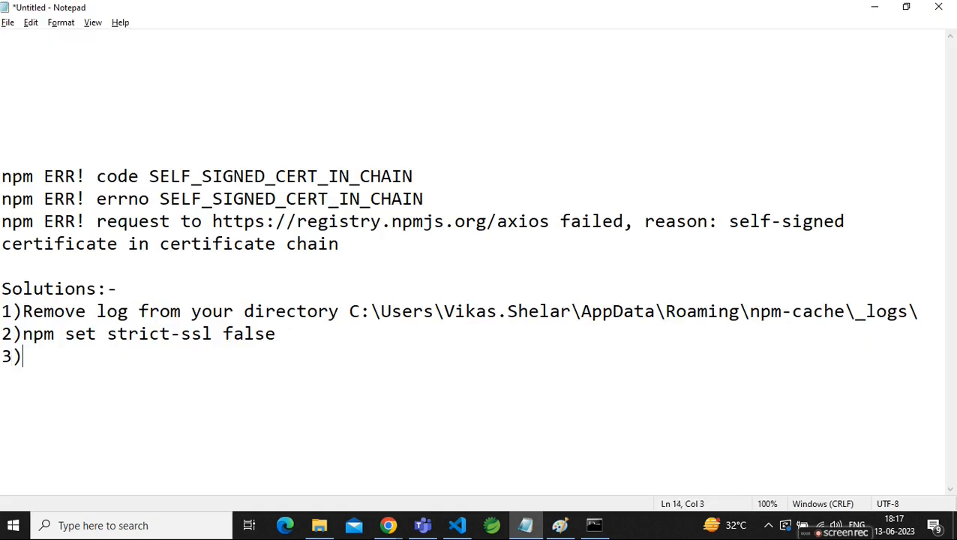
{"action": "type", "text": "npm config set ca=\"\""}
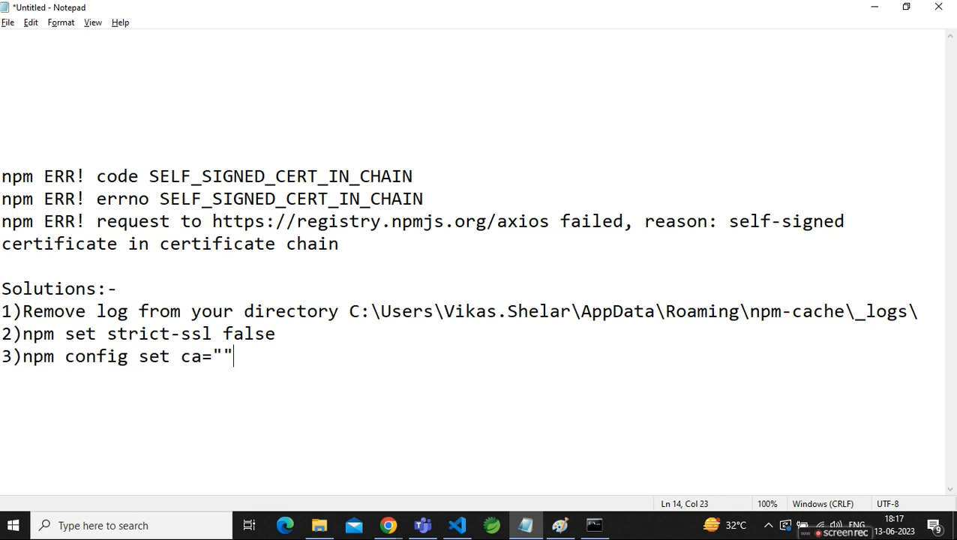
{"action": "left_click", "coordinate": [319, 524]}
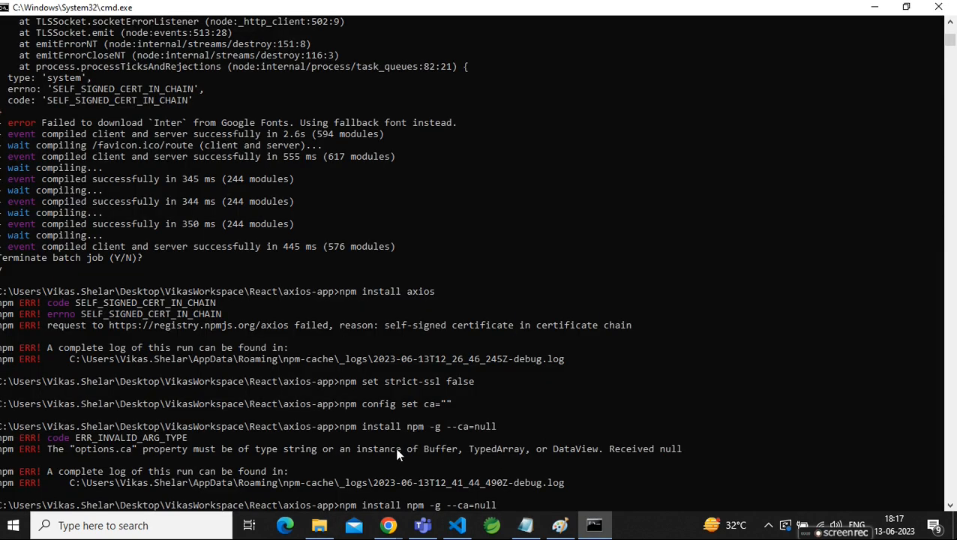
{"action": "mouse_move", "coordinate": [345, 431]}
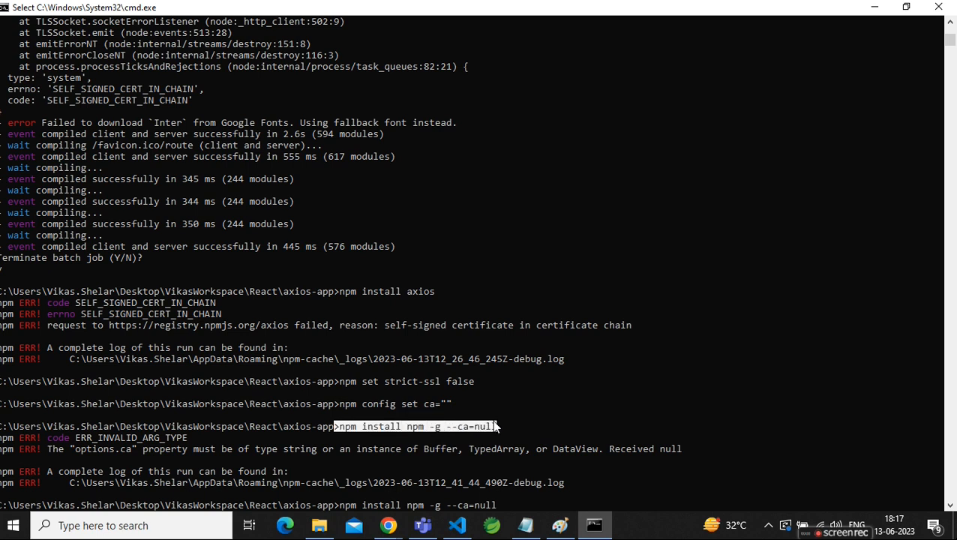
Copy npm install npm -g --ca=null from cmd and return to the notes
{"action": "left_click", "coordinate": [319, 525]}
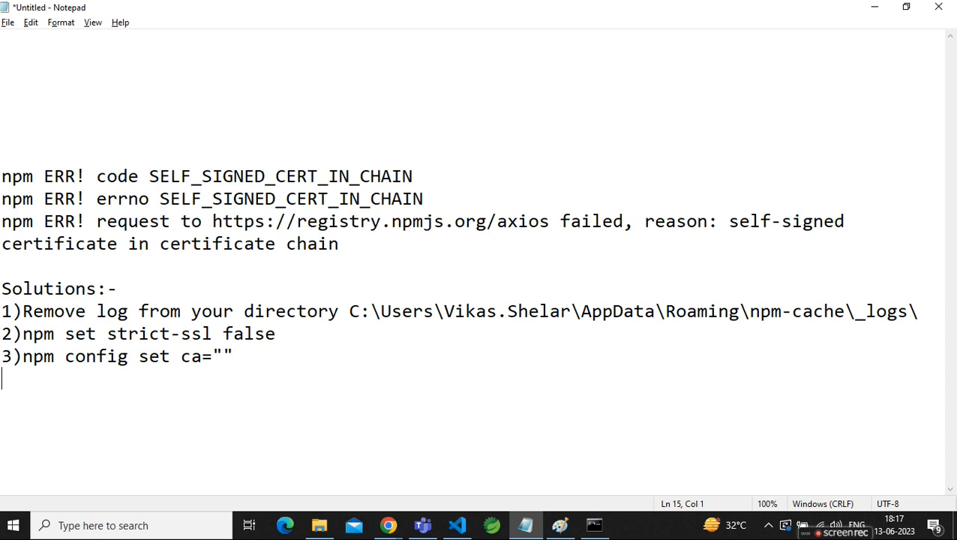
Enter step 4, npm install npm -g --ca=null, then show the empty _logs folder
{"action": "type", "text": "4)>npm install npm -g --ca=null"}
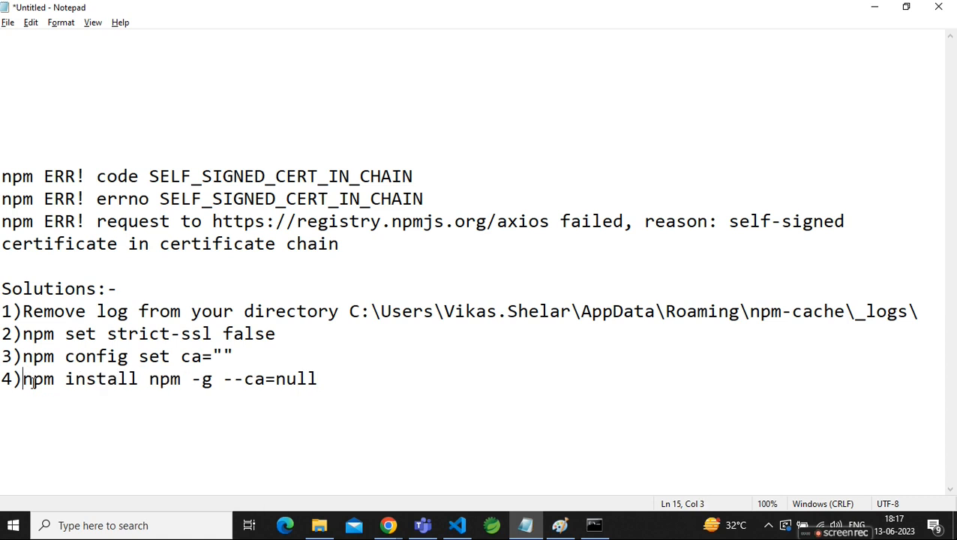
{"action": "left_click", "coordinate": [318, 525]}
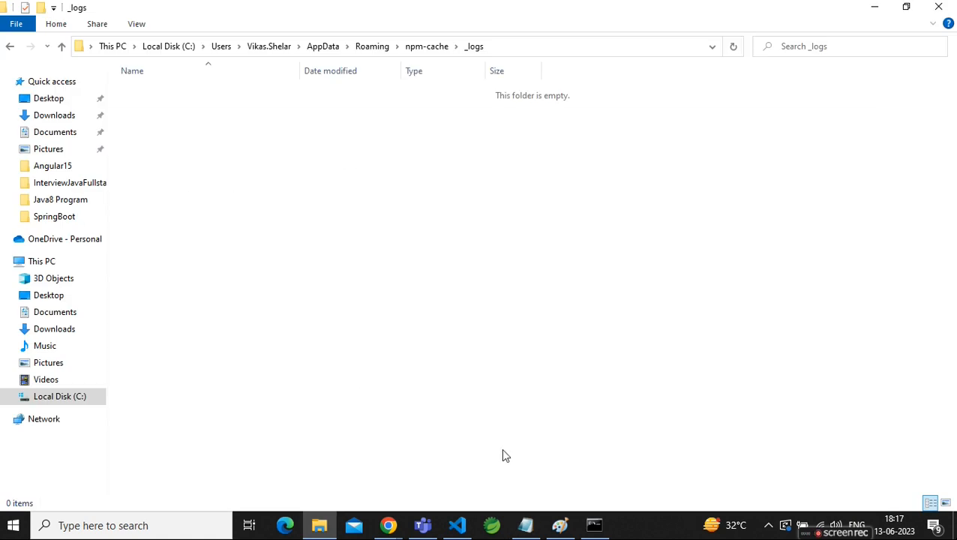
Check the repeated npm install npm -g --ca=null output, then Alt+Tab back to Notepad
{"action": "left_click", "coordinate": [593, 525]}
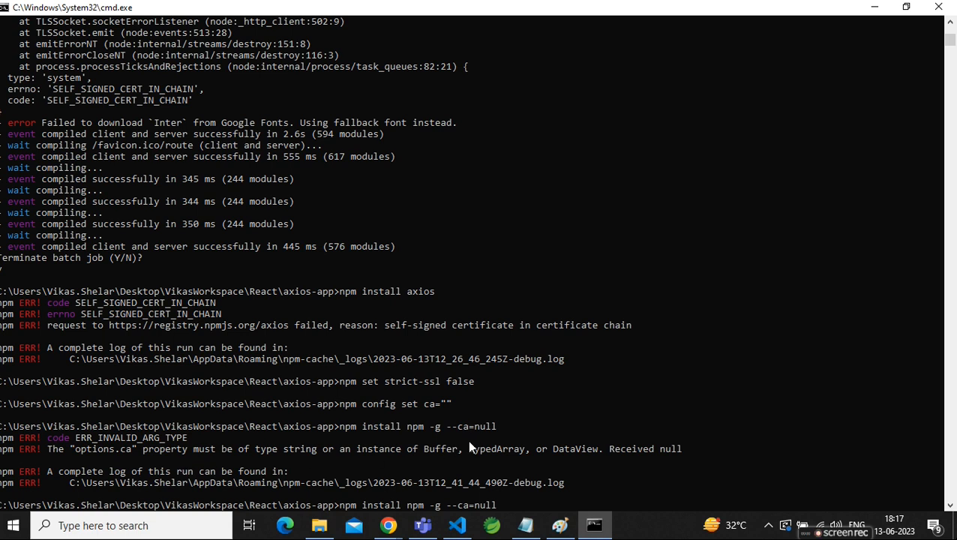
{"action": "mouse_move", "coordinate": [298, 462]}
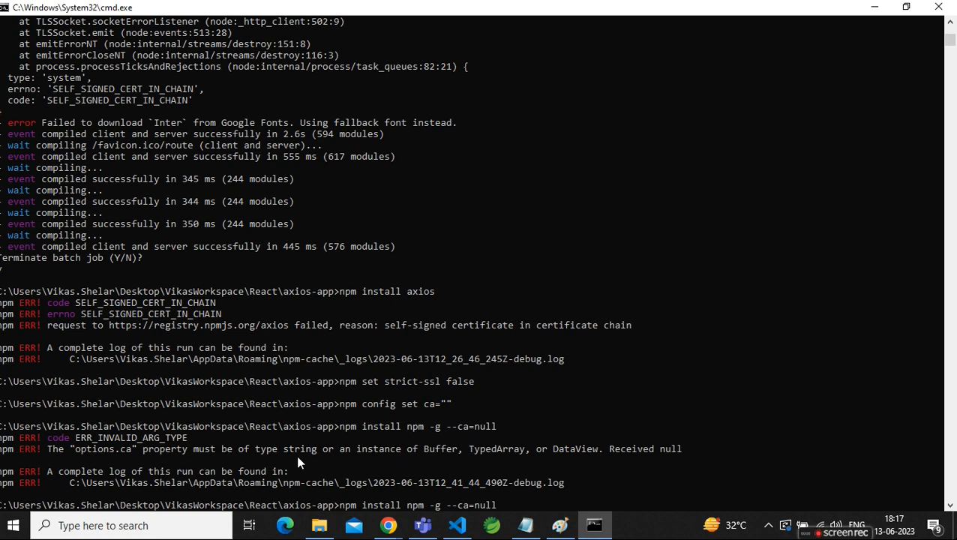
{"action": "mouse_move", "coordinate": [268, 492]}
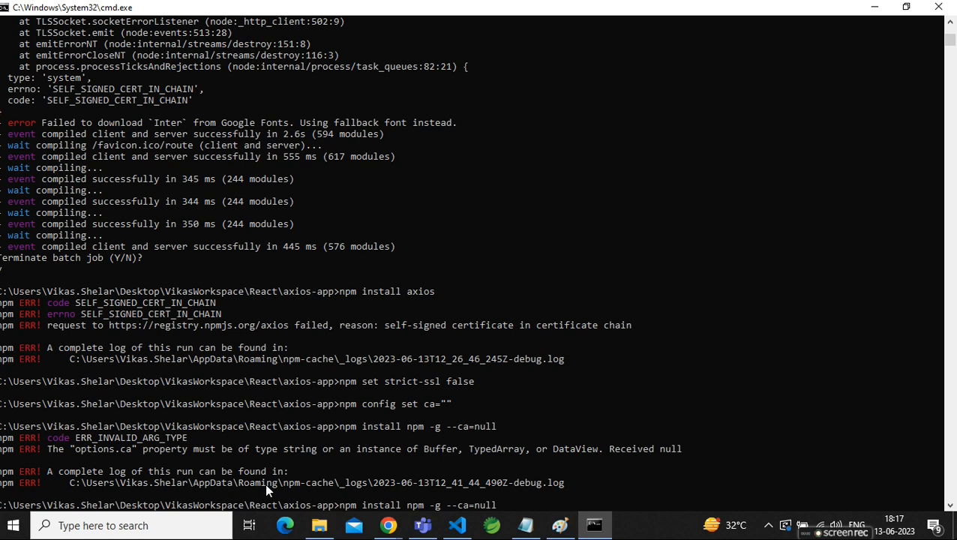
{"action": "mouse_move", "coordinate": [947, 311]}
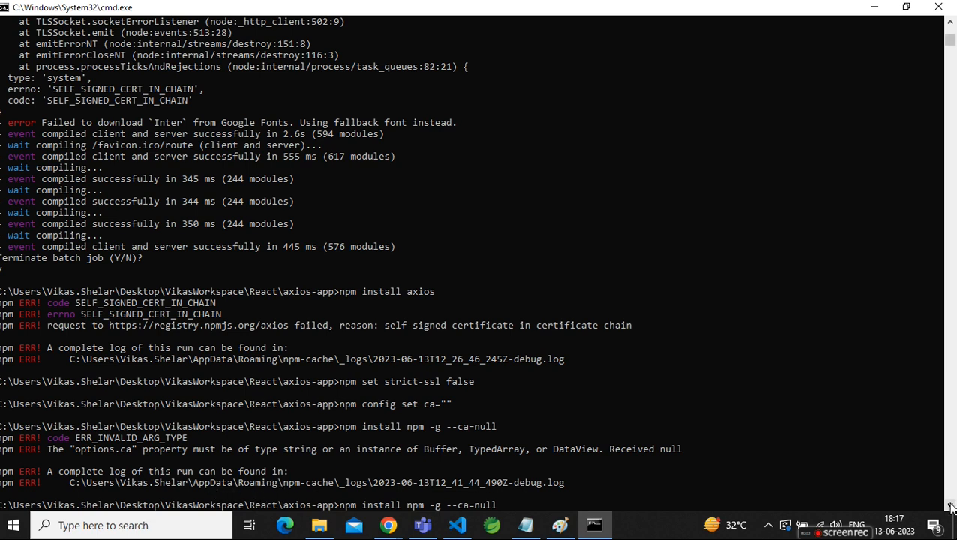
{"action": "key", "text": "alt+tab"}
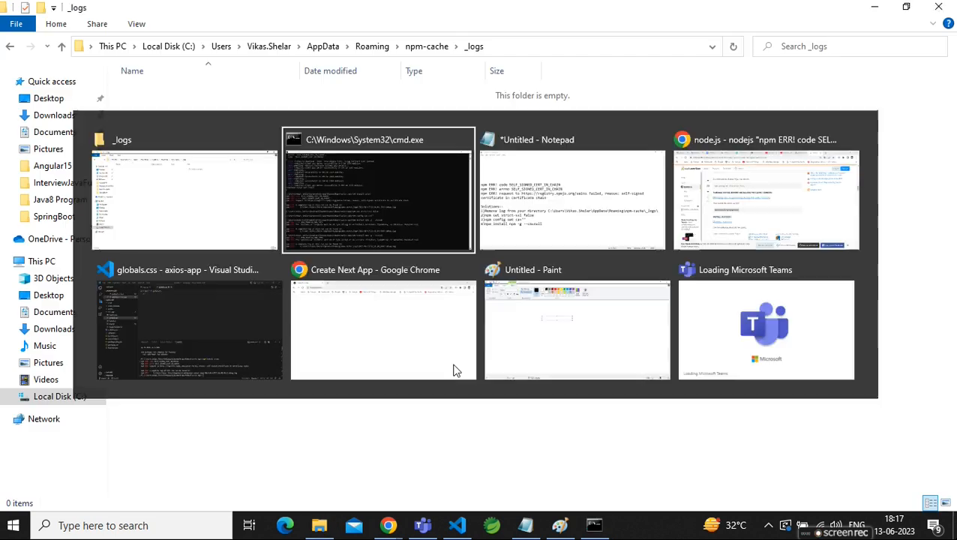
{"action": "left_click", "coordinate": [571, 193]}
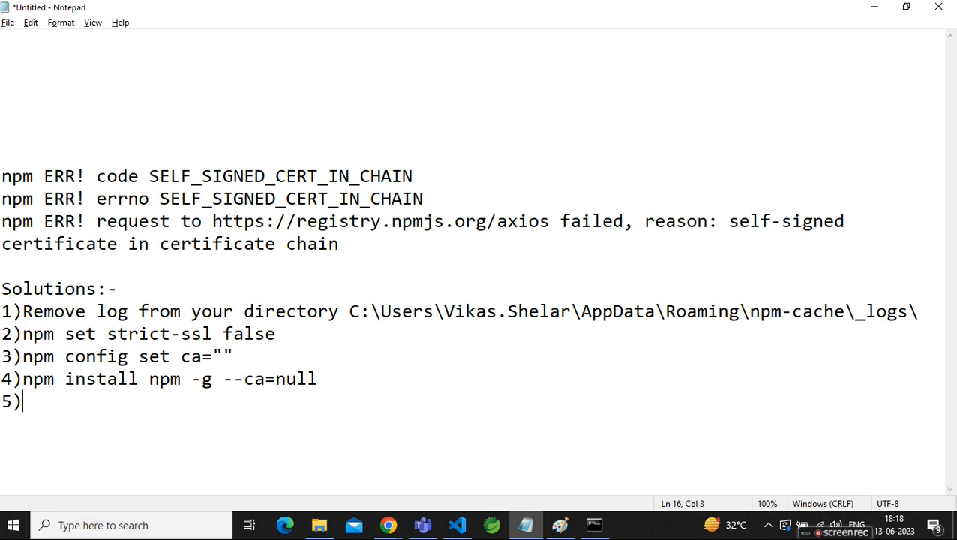
Write step 5: 'if any pending logs you should remove', correcting the typos
{"action": "type", "text": "if any"}
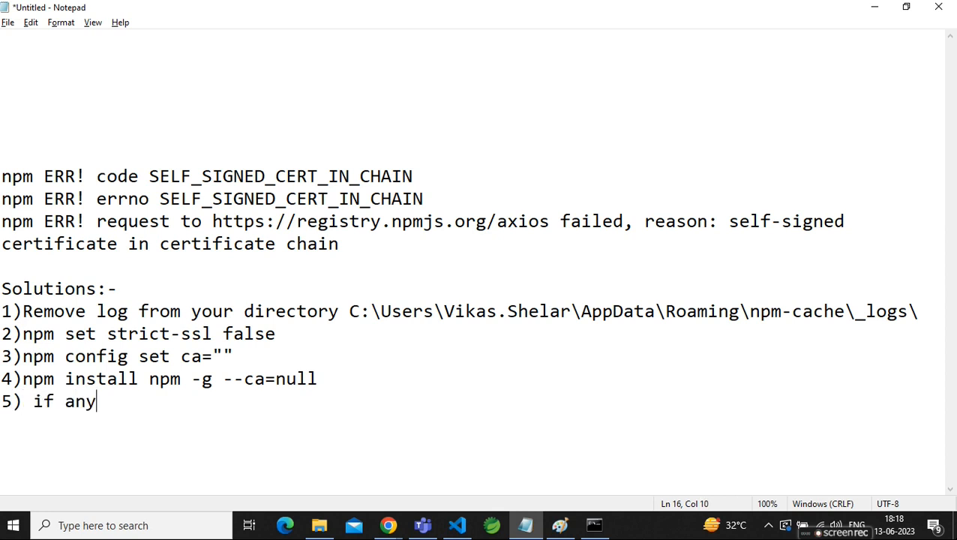
{"action": "type", "text": "pending"}
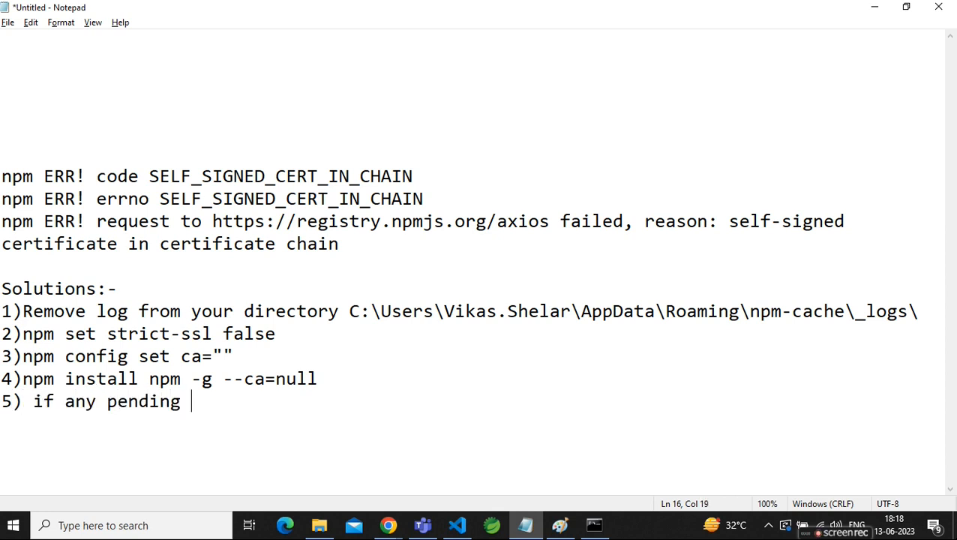
{"action": "type", "text": "logs y"}
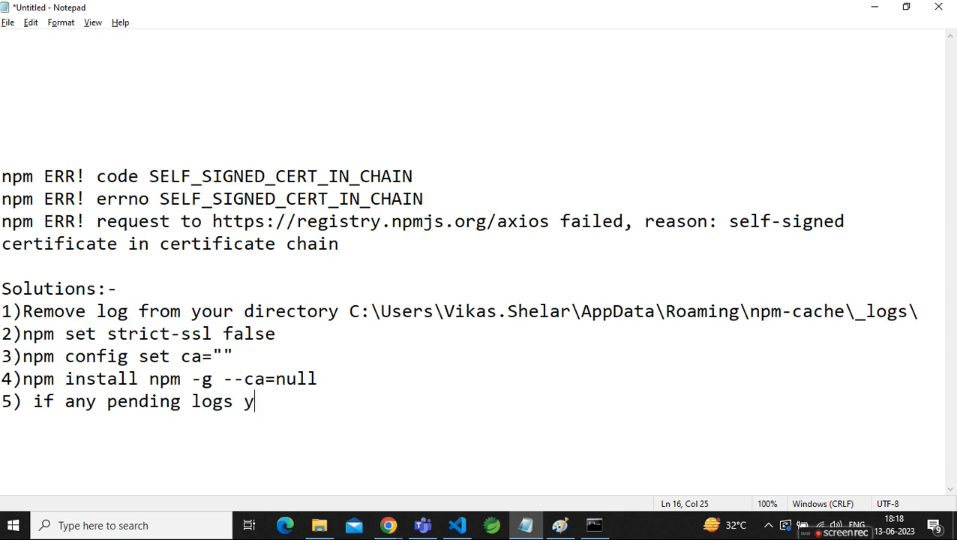
{"action": "type", "text": "ou"}
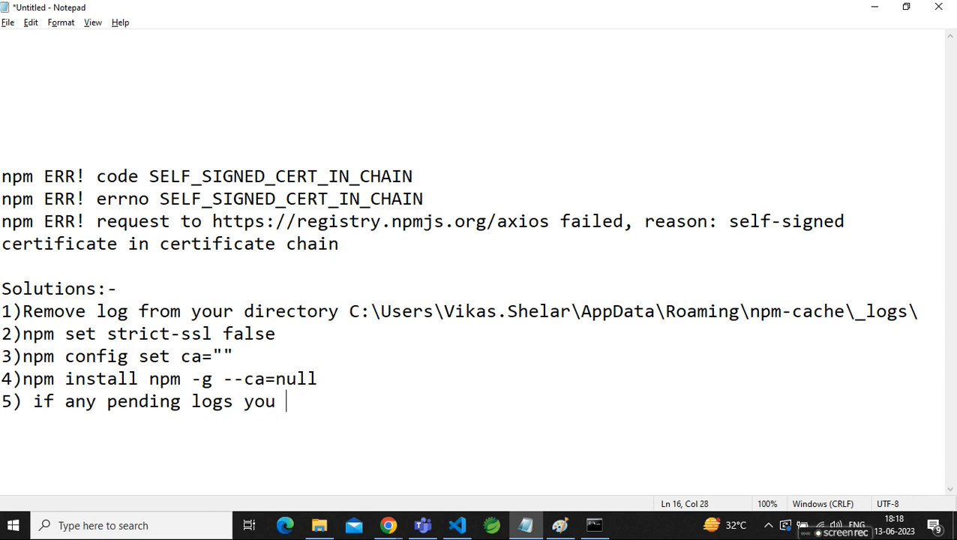
{"action": "type", "text": "shoi\\u"}
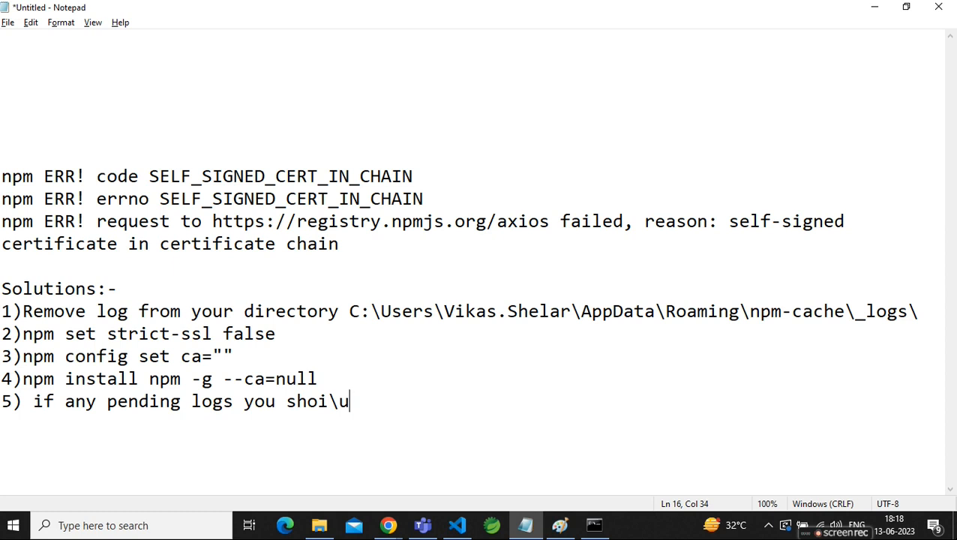
{"action": "key", "text": "backspace"}
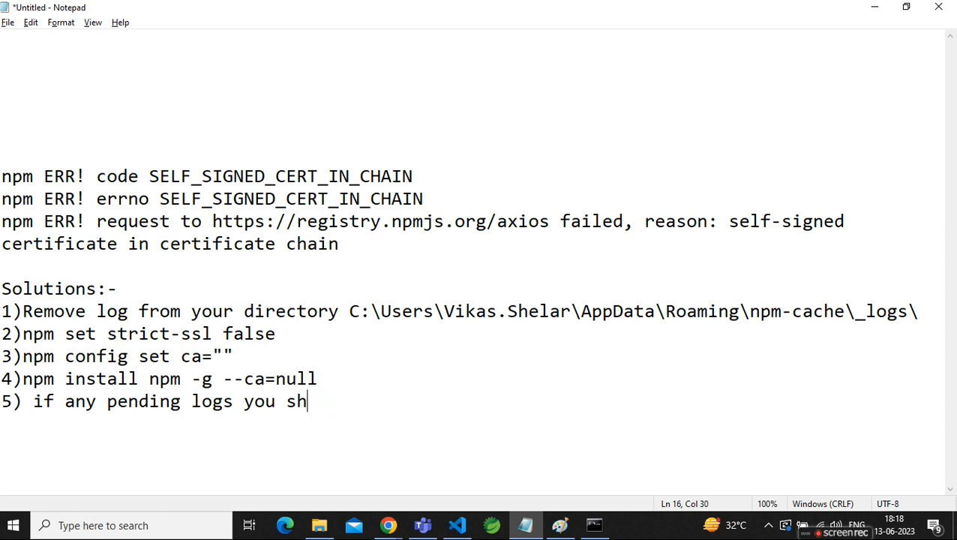
{"action": "type", "text": "u"}
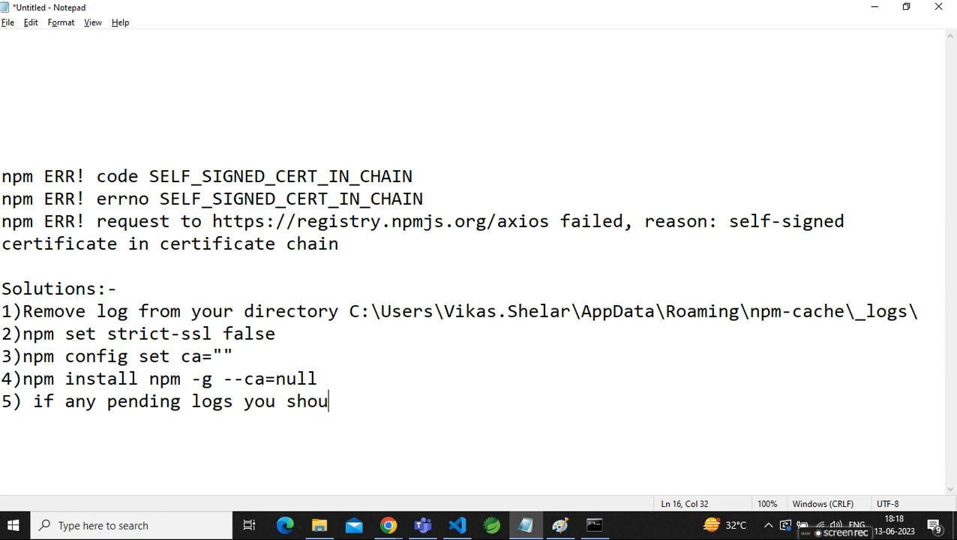
{"action": "type", "text": "ld remoc"}
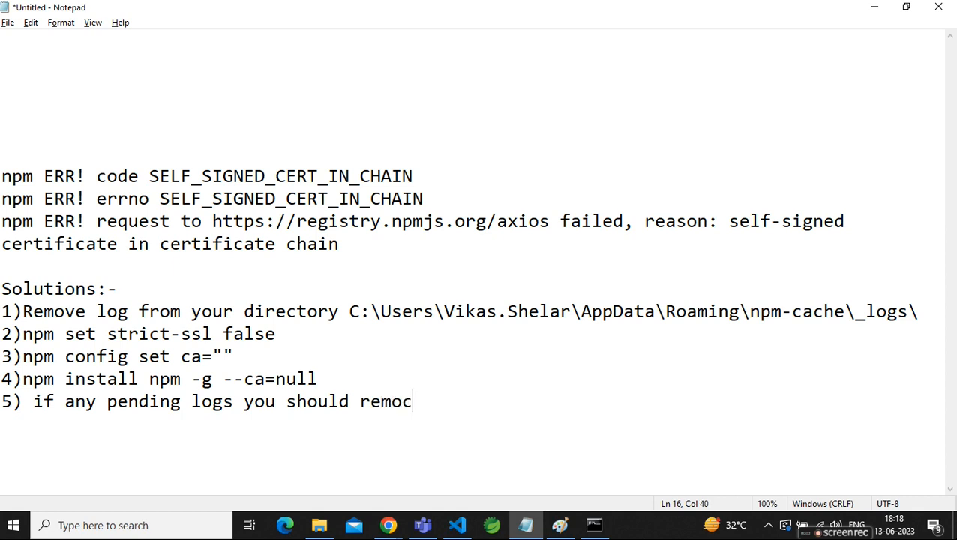
{"action": "type", "text": "ve"}
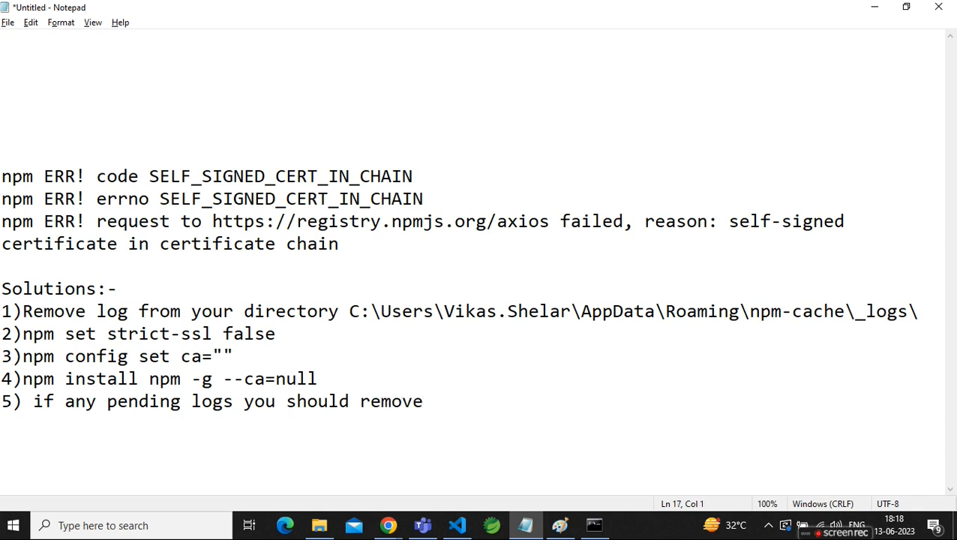
Start step 6 with '6)' and scroll Command Prompt to the registry and npm install commands
{"action": "type", "text": "6)"}
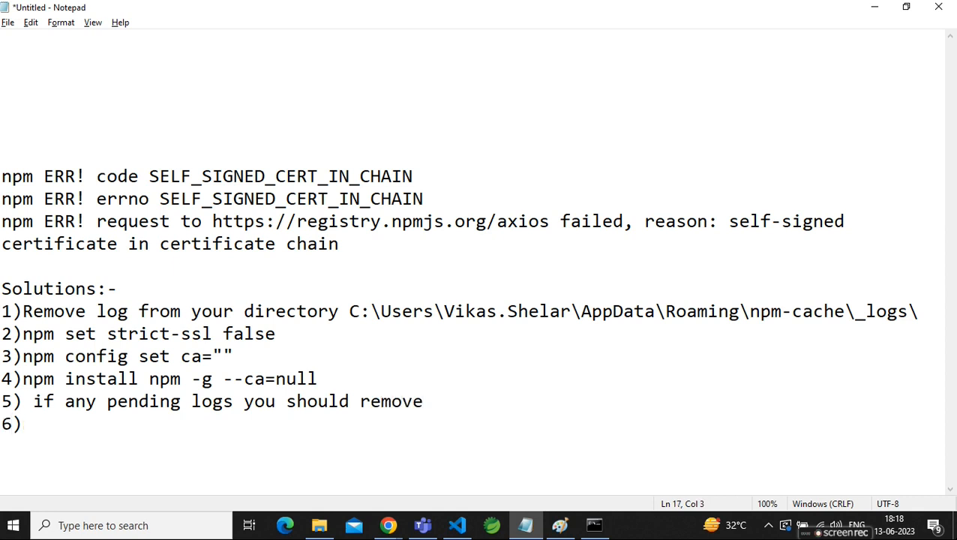
{"action": "left_click", "coordinate": [593, 525]}
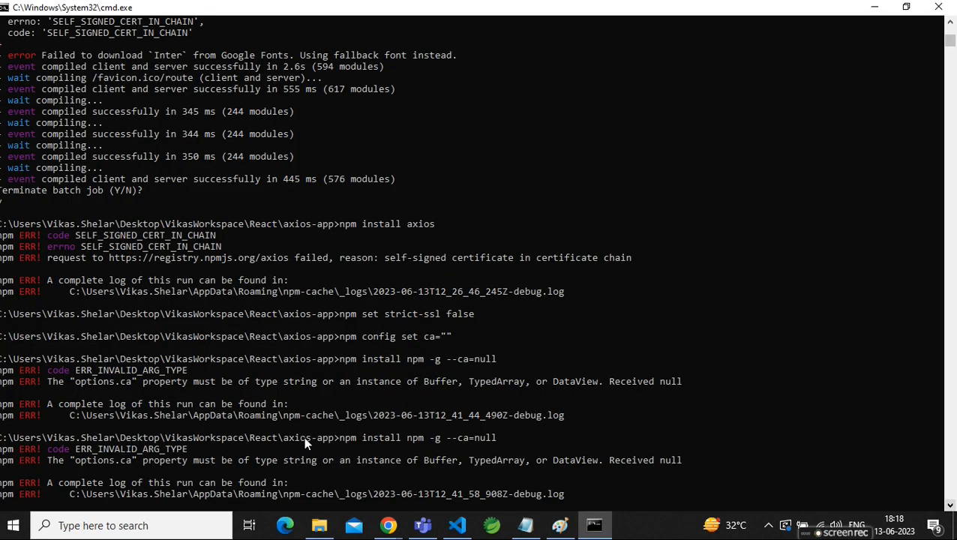
{"action": "left_click", "coordinate": [611, 426]}
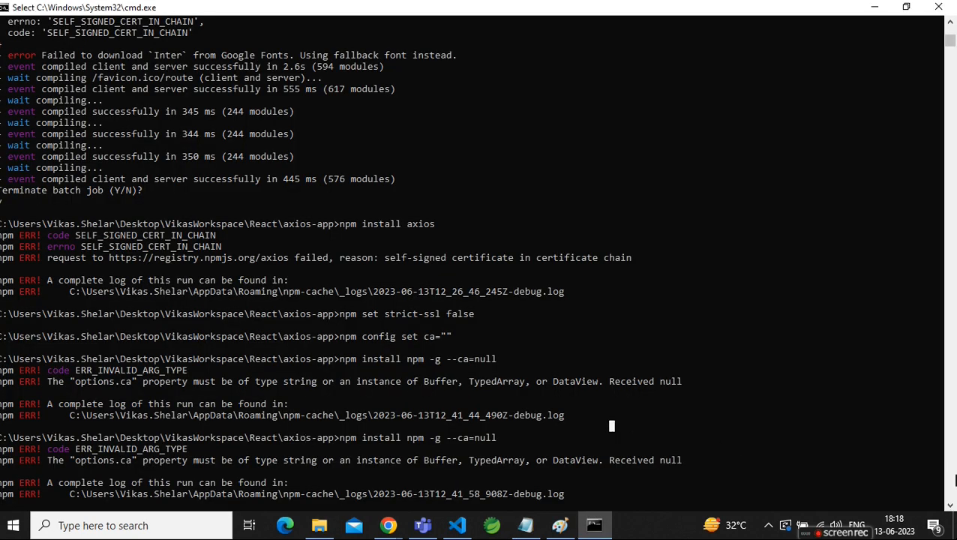
{"action": "scroll", "scroll_direction": "down", "scroll_amount": 3}
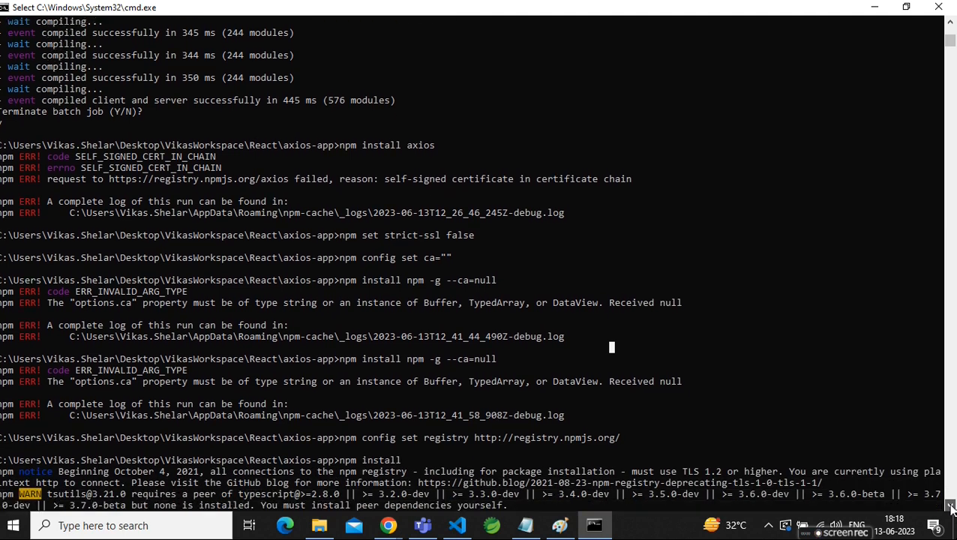
{"action": "scroll", "scroll_direction": "down", "scroll_amount": 3}
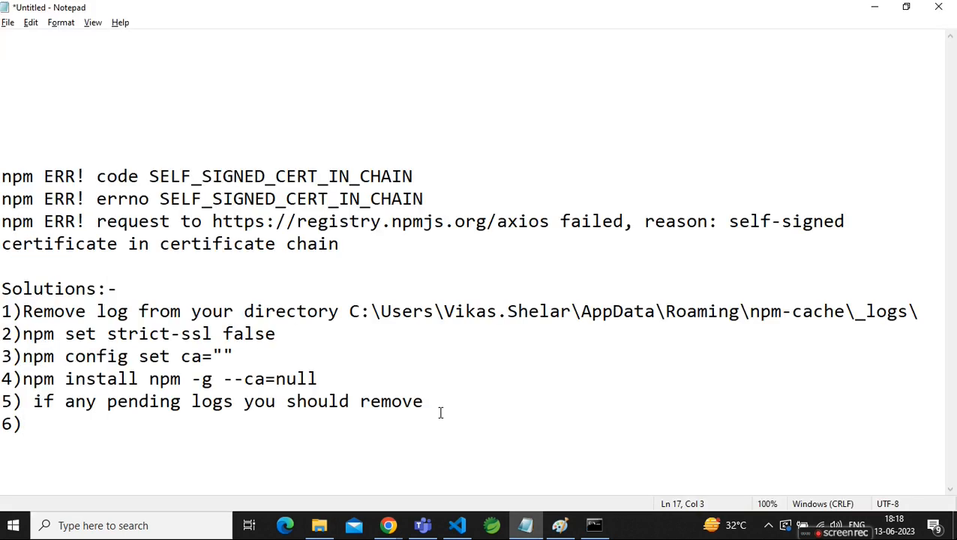
Write solution step 6 as 'npm install' in the Notepad note
{"action": "type", "text": "npm"}
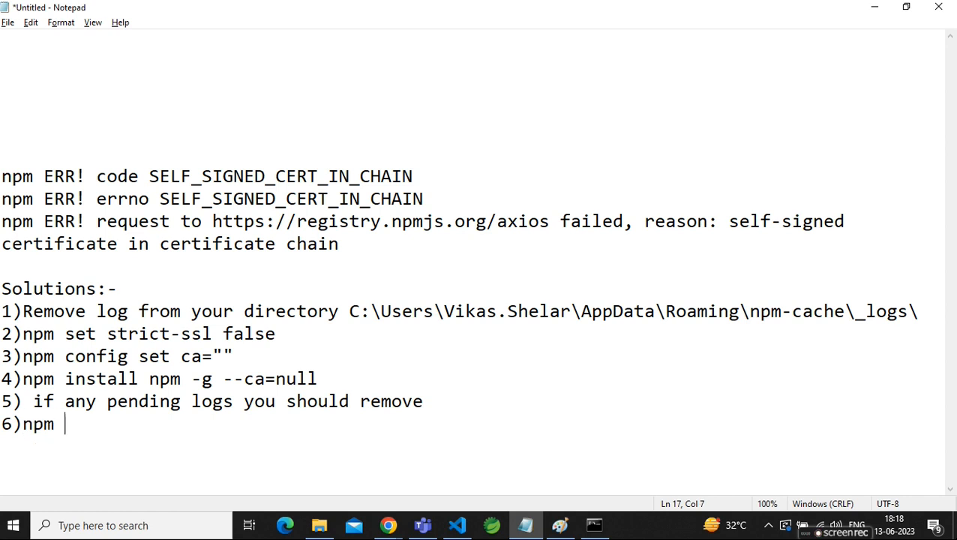
{"action": "type", "text": "install"}
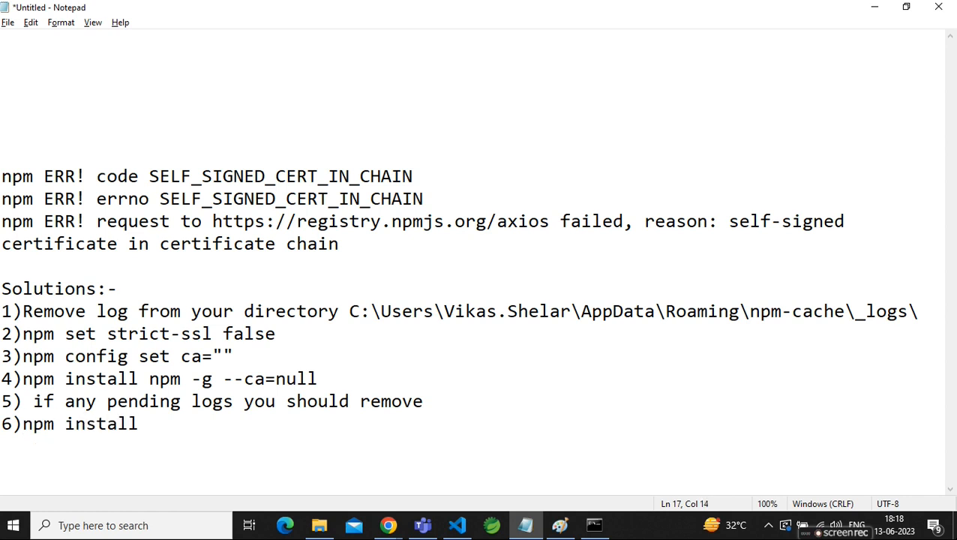
{"action": "left_click", "coordinate": [594, 525]}
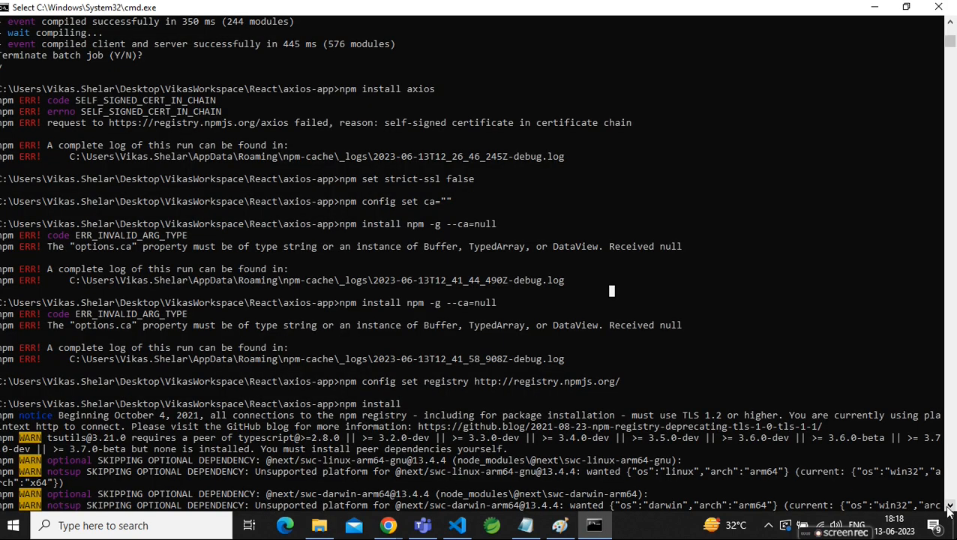
Scroll Command Prompt through the npm install and npm install axios output, then return to Notepad
{"action": "scroll", "scroll_direction": "down", "scroll_amount": 3}
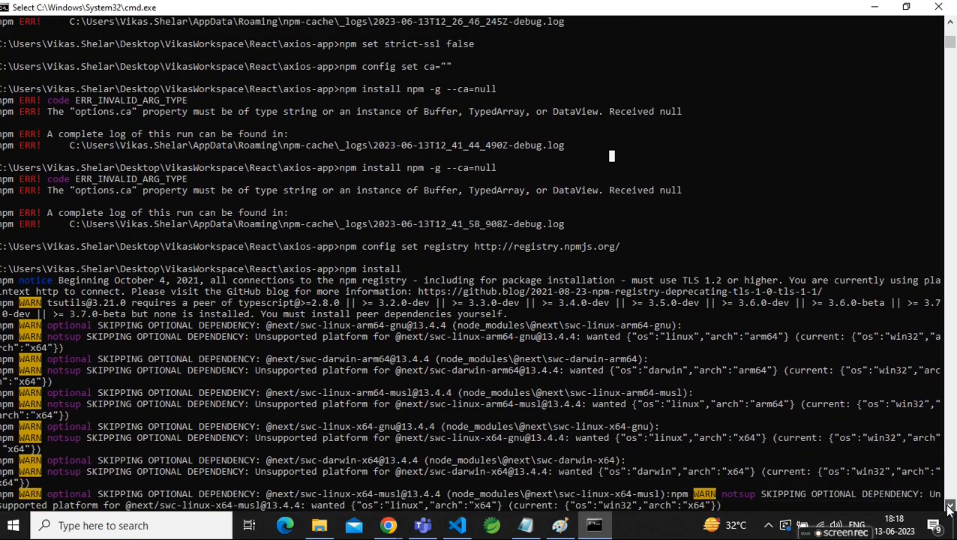
{"action": "scroll", "scroll_direction": "down", "scroll_amount": 3}
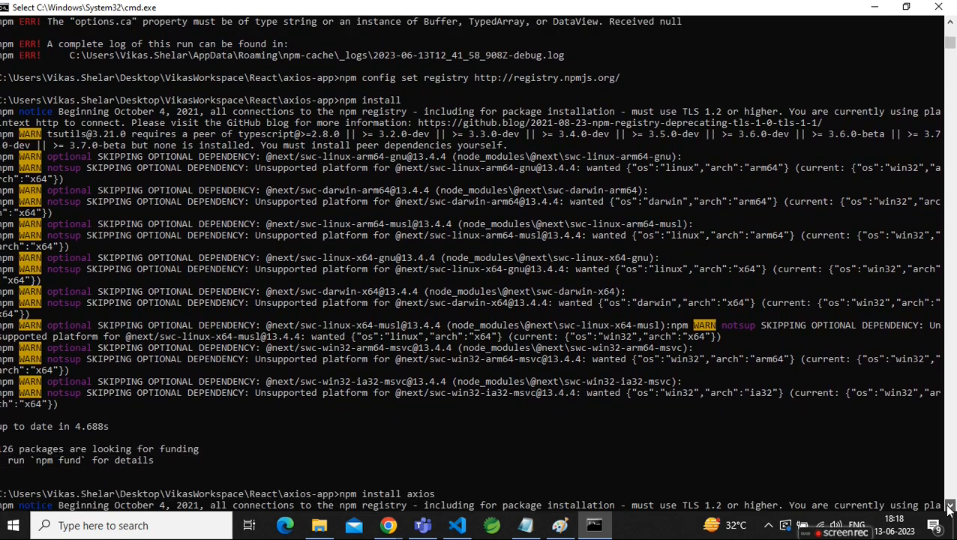
{"action": "scroll", "scroll_direction": "down", "scroll_amount": 3}
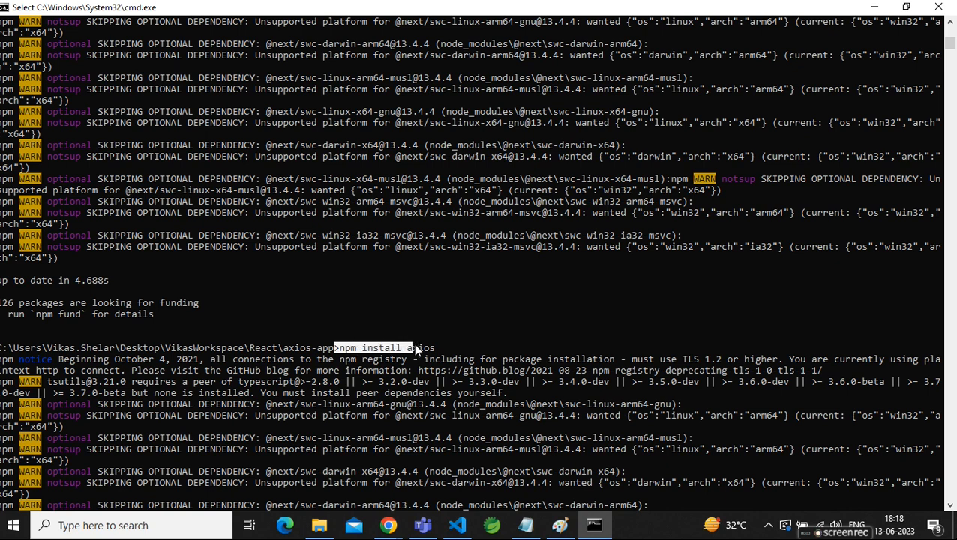
{"action": "left_click", "coordinate": [319, 525]}
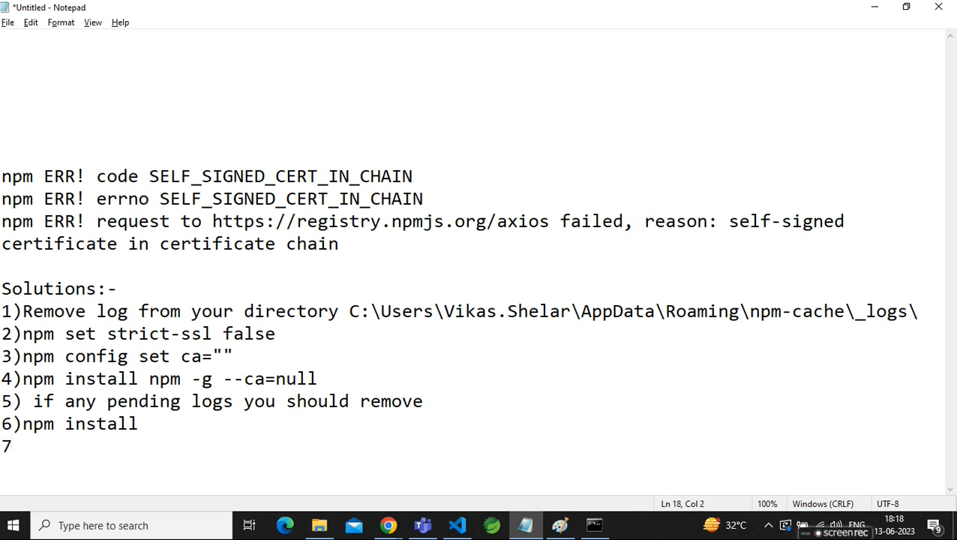
Add step 7 as ')npm install axios' to the solutions list
{"action": "type", "text": ")"}
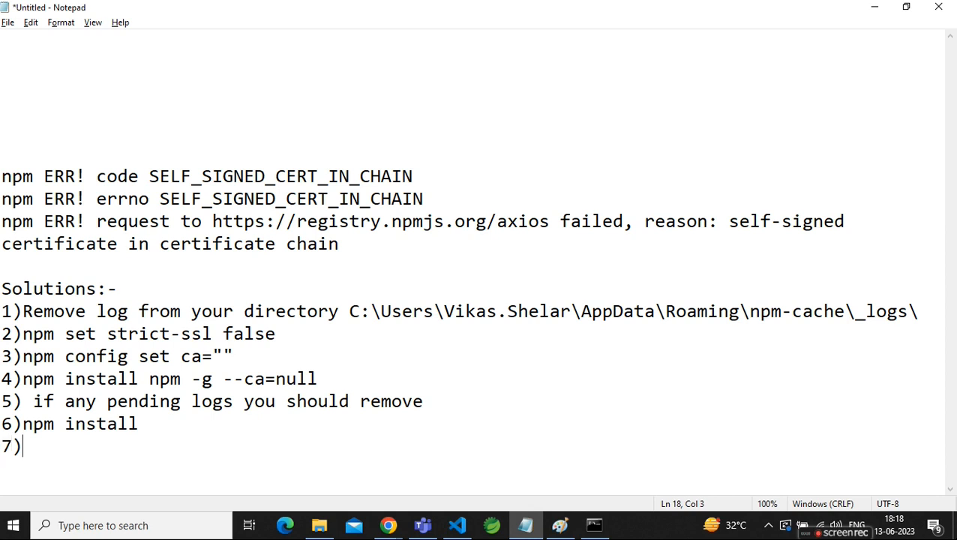
{"action": "type", "text": "npm ins"}
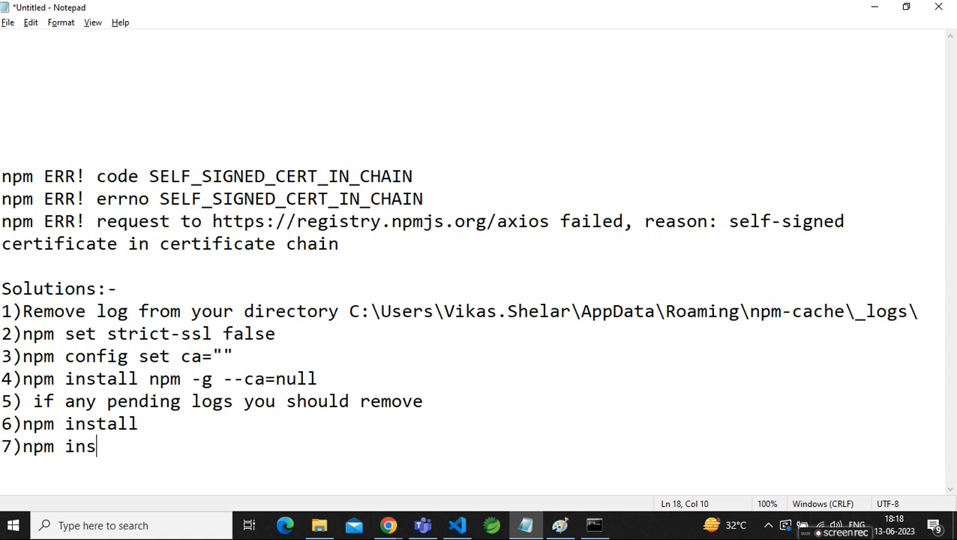
{"action": "type", "text": "tall ax"}
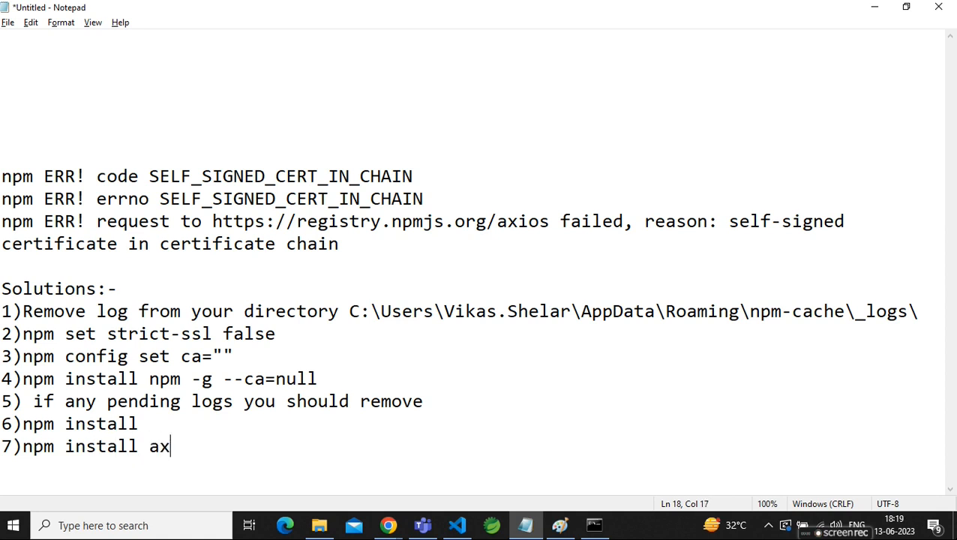
{"action": "type", "text": "ios"}
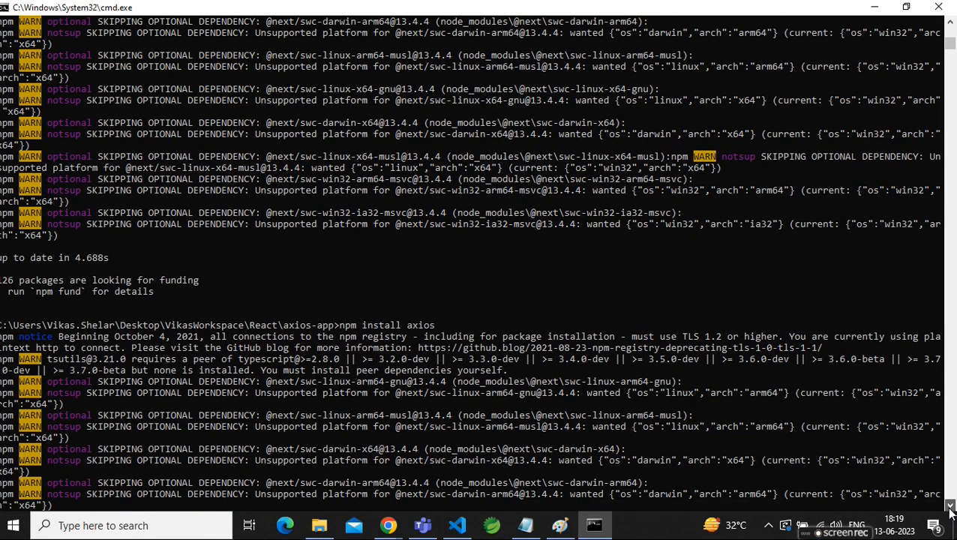
{"action": "scroll", "scroll_direction": "down", "scroll_amount": 3}
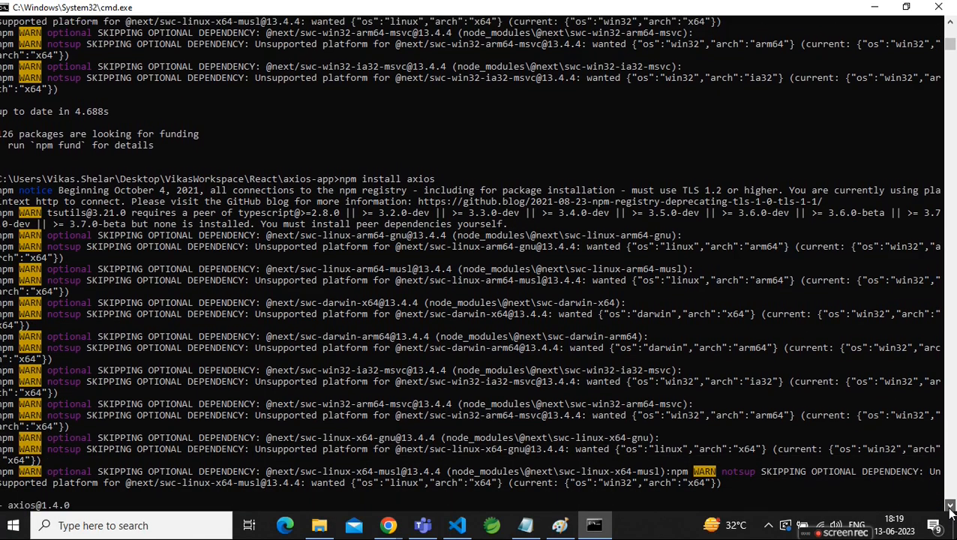
{"action": "scroll", "scroll_direction": "down", "scroll_amount": 3}
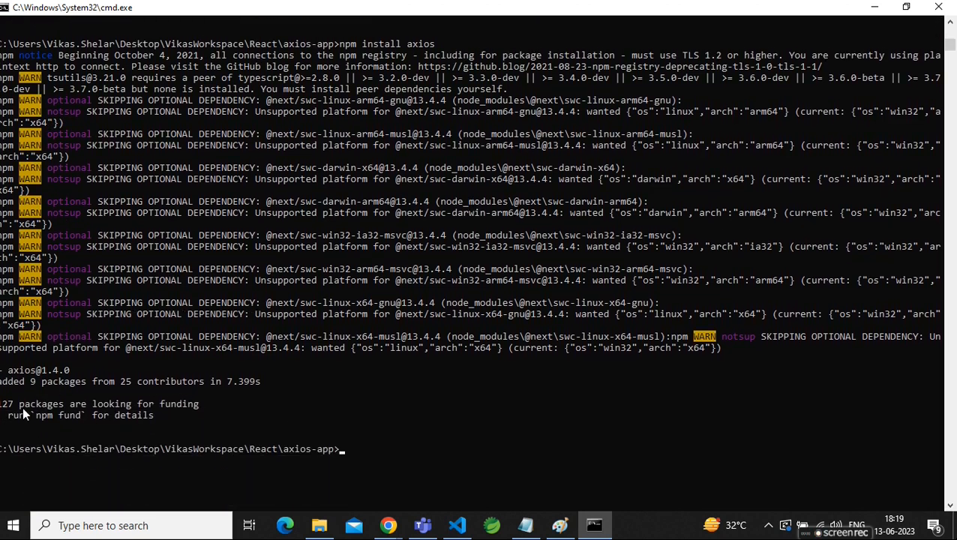
{"action": "mouse_move", "coordinate": [47, 373]}
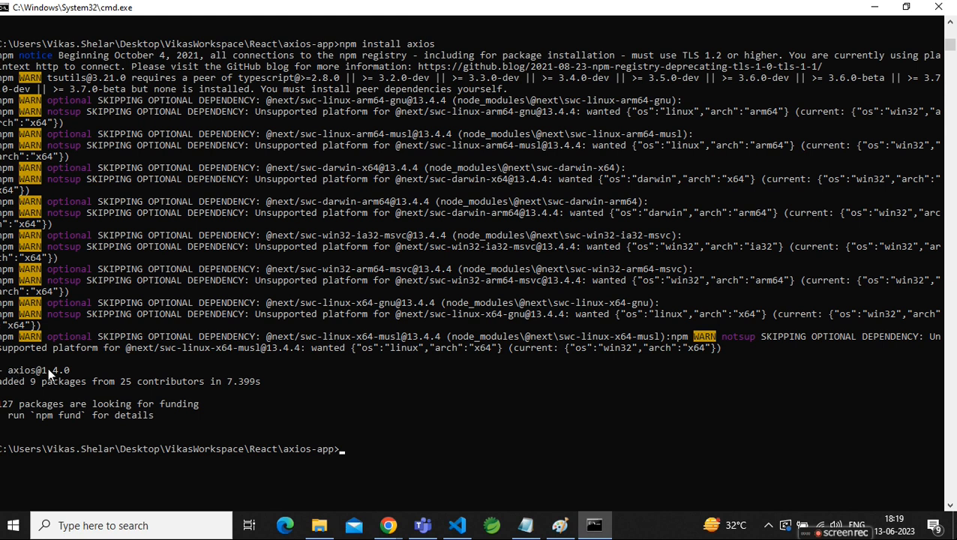
{"action": "mouse_move", "coordinate": [81, 377]}
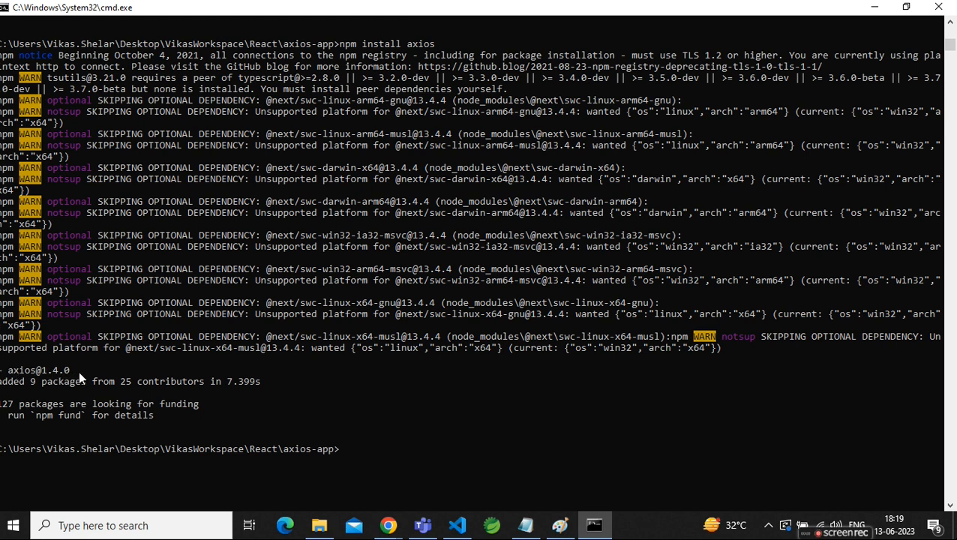
{"action": "mouse_move", "coordinate": [398, 471]}
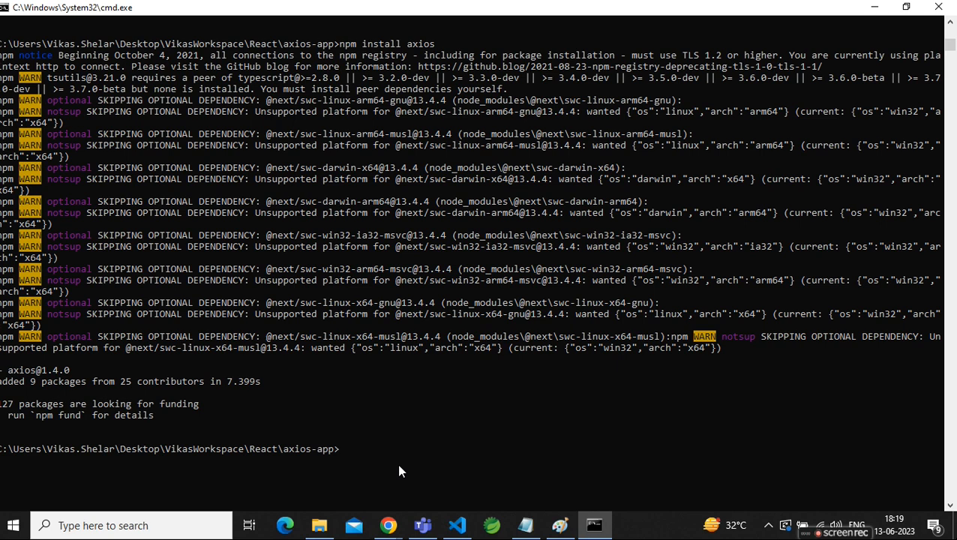
{"action": "key", "text": "alt+tab"}
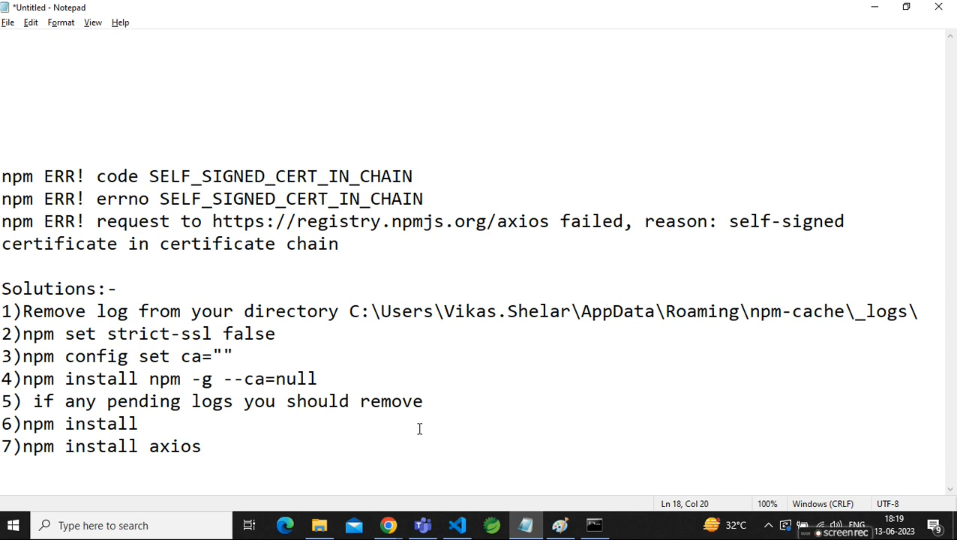
Select the self-signed certificate error reason, then show the empty npm-cache _logs folder
{"action": "left_click", "coordinate": [201, 446]}
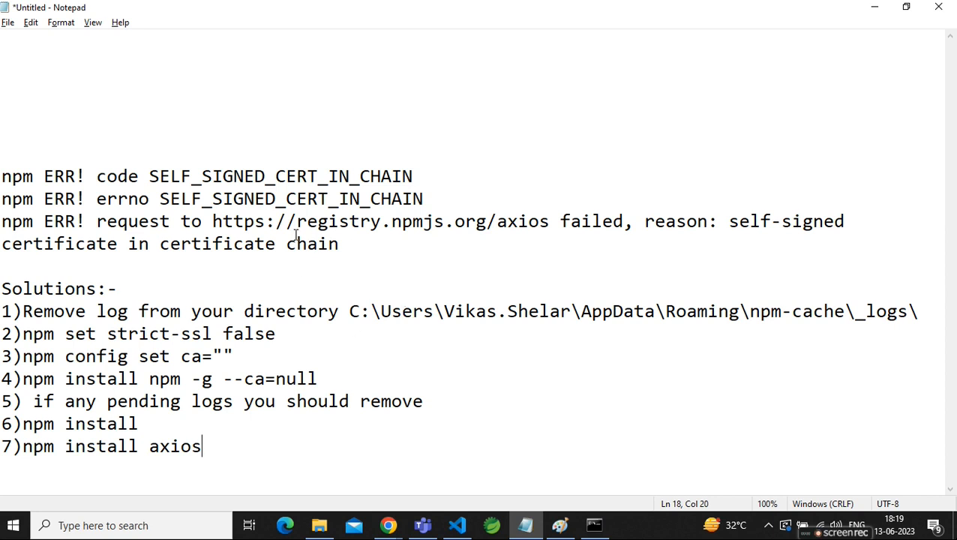
{"action": "mouse_move", "coordinate": [519, 249]}
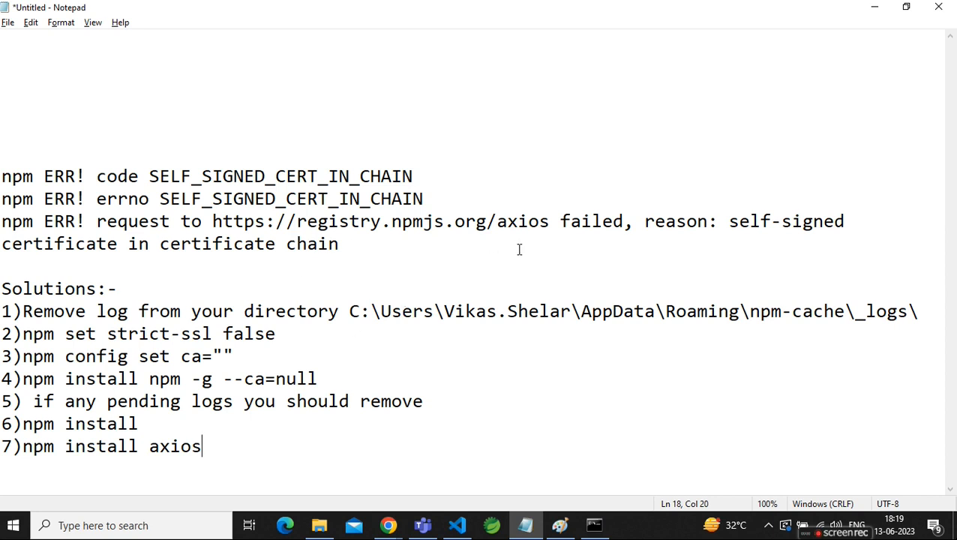
{"action": "left_click_drag", "start_coordinate": [729, 221], "coordinate": [338, 244]}
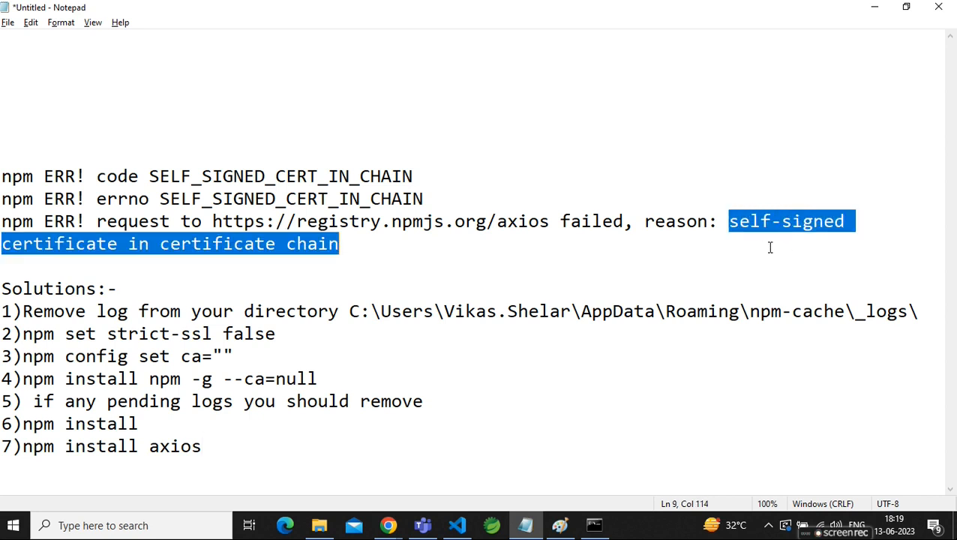
{"action": "mouse_move", "coordinate": [391, 245]}
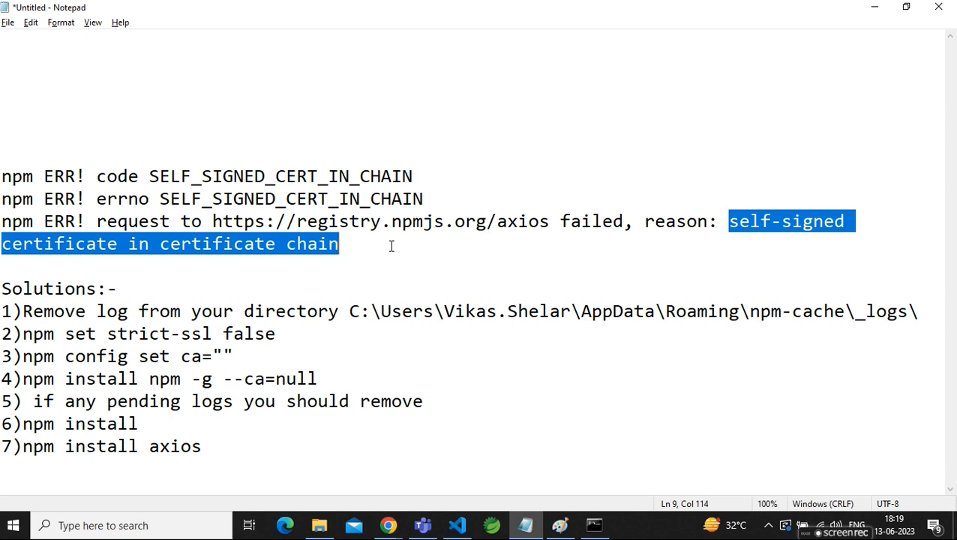
{"action": "mouse_move", "coordinate": [523, 390]}
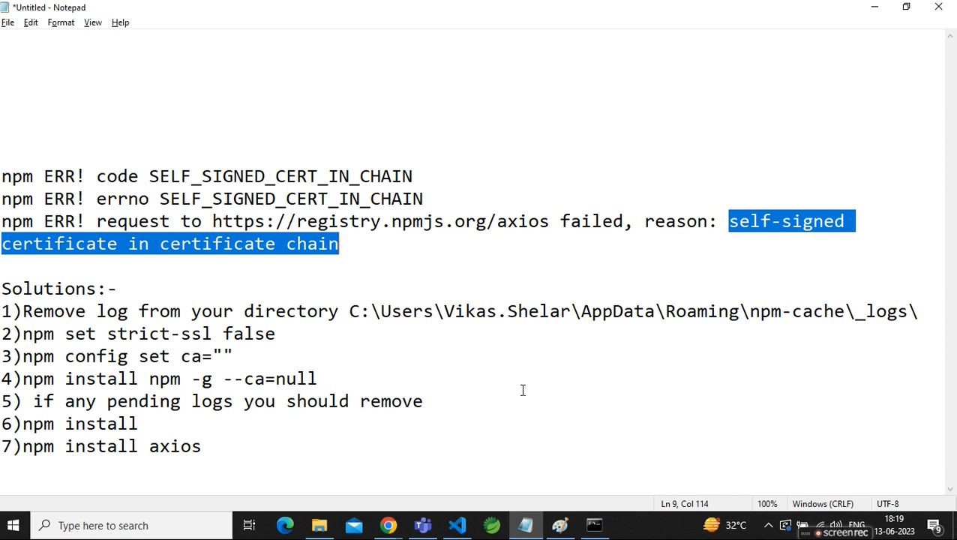
{"action": "left_click", "coordinate": [319, 525]}
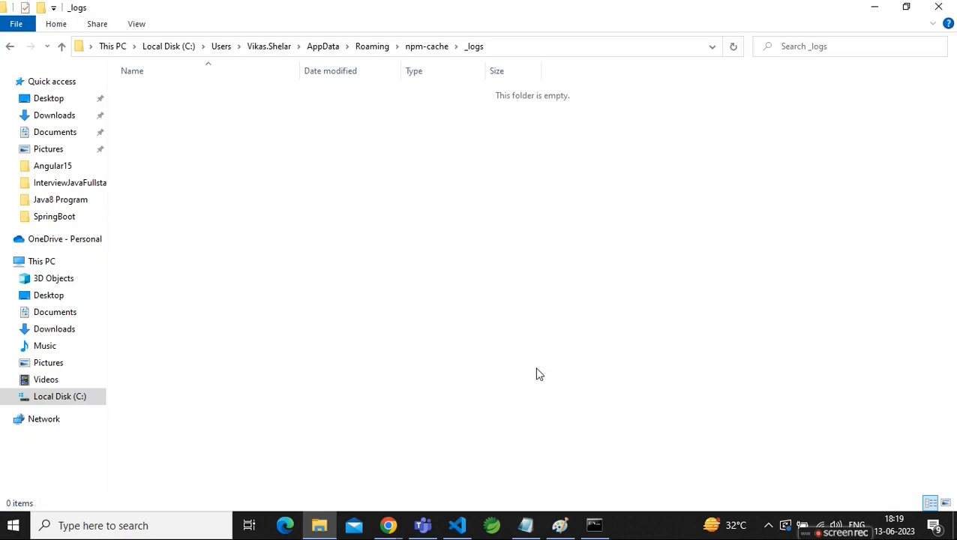
{"action": "left_click", "coordinate": [594, 524]}
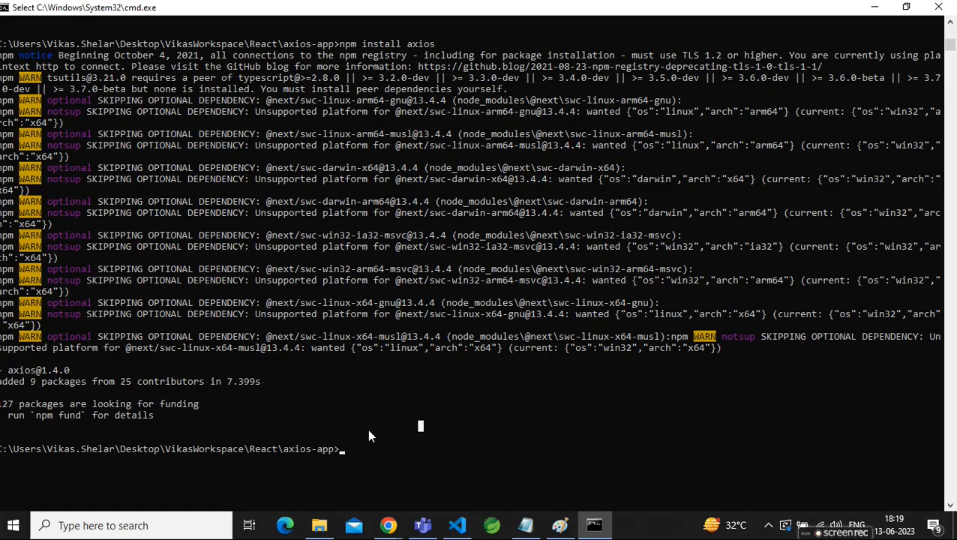
{"action": "mouse_move", "coordinate": [350, 450]}
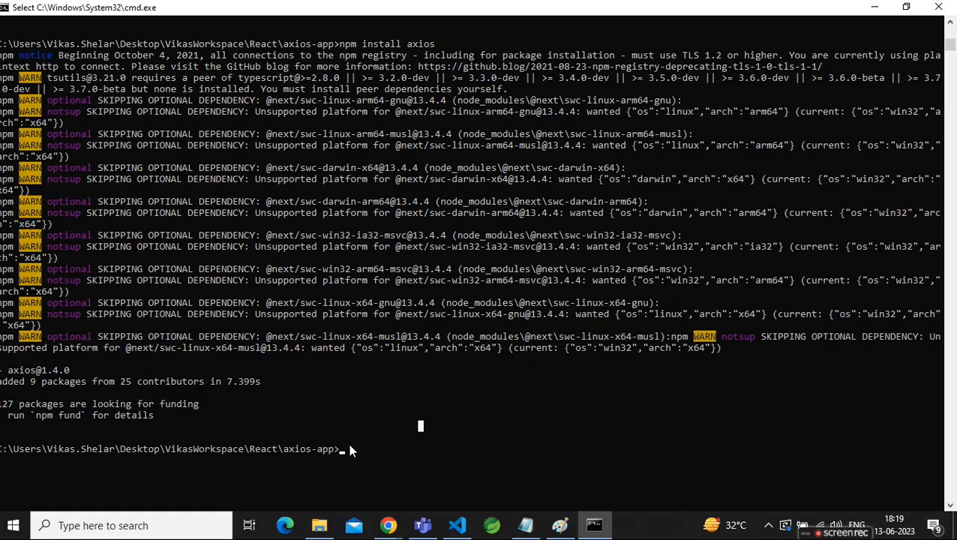
{"action": "mouse_move", "coordinate": [635, 439]}
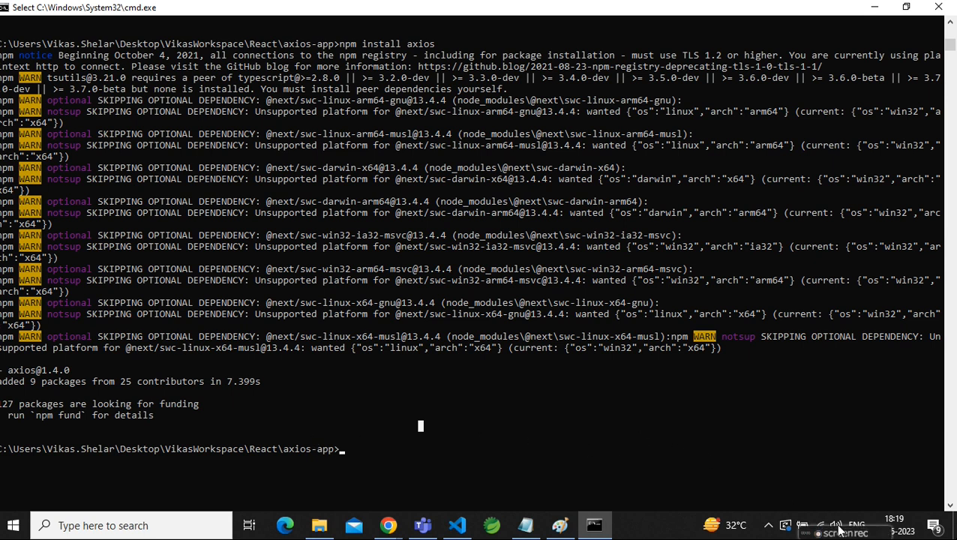
{"action": "mouse_move", "coordinate": [761, 467]}
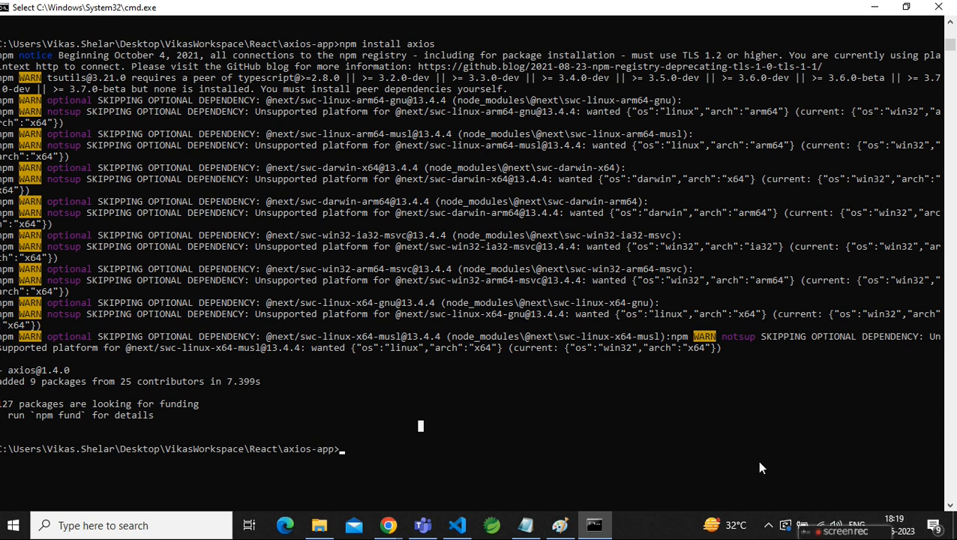